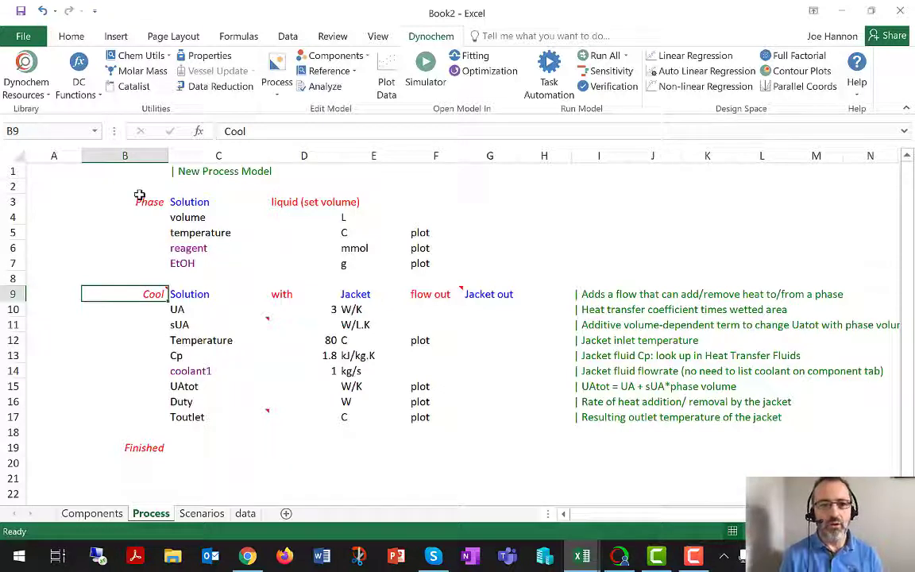
pyautogui.moveTo(134, 207)
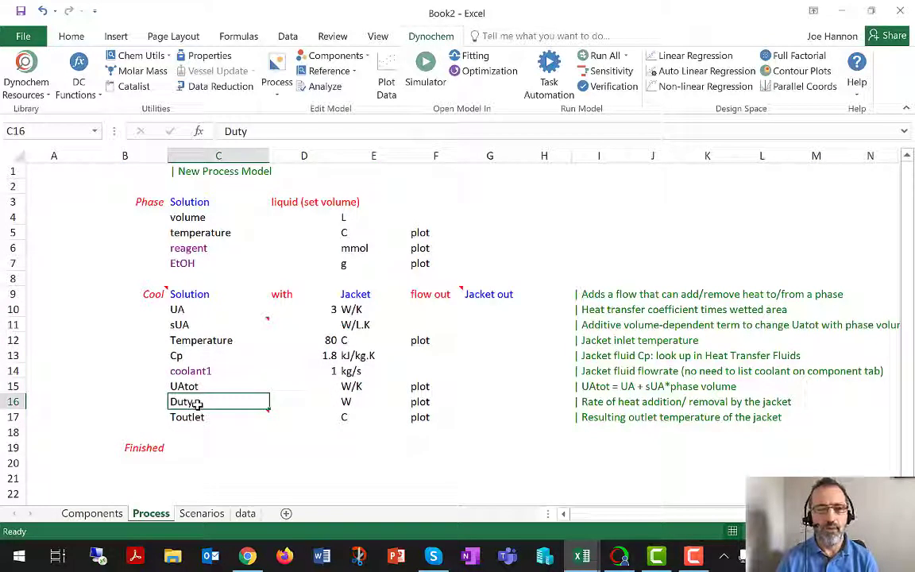
pyautogui.moveTo(188, 416)
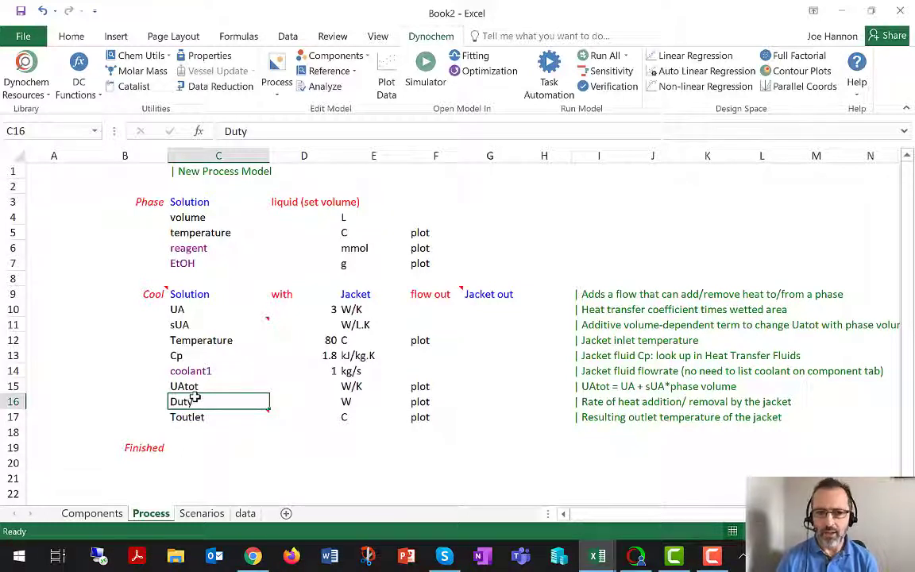
# Step: Insert the Fed Batch feed-from-tank example above the Finished row via Dynochem > Process
pyautogui.click(143, 448)
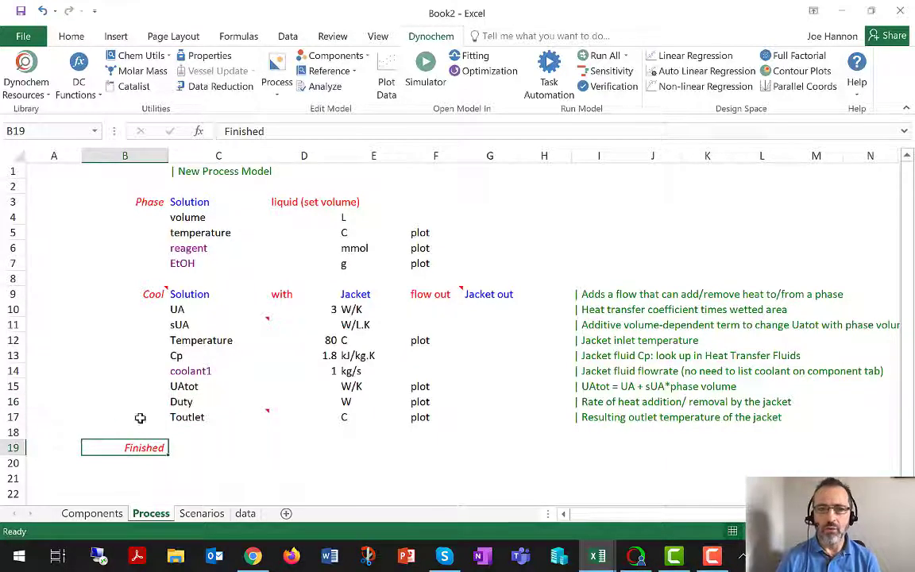
pyautogui.click(276, 71)
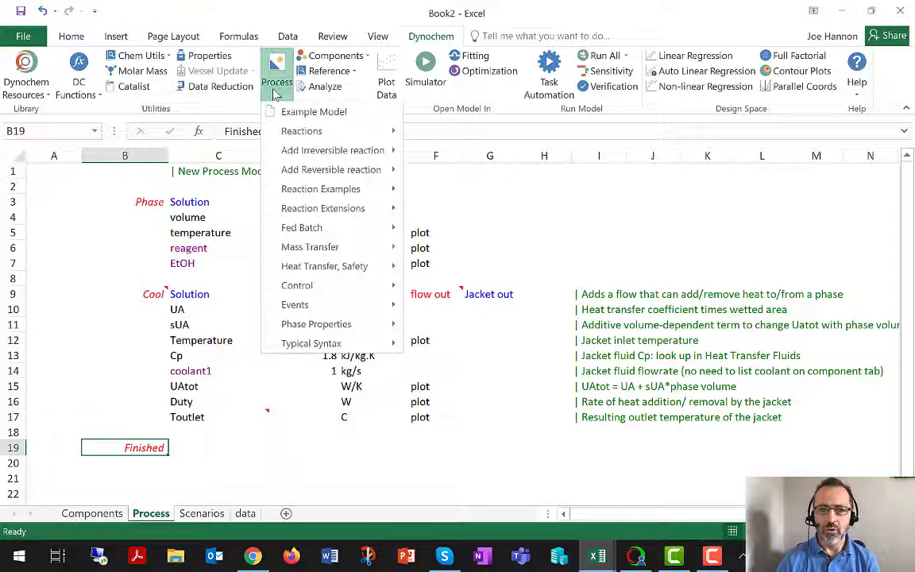
pyautogui.moveTo(321, 188)
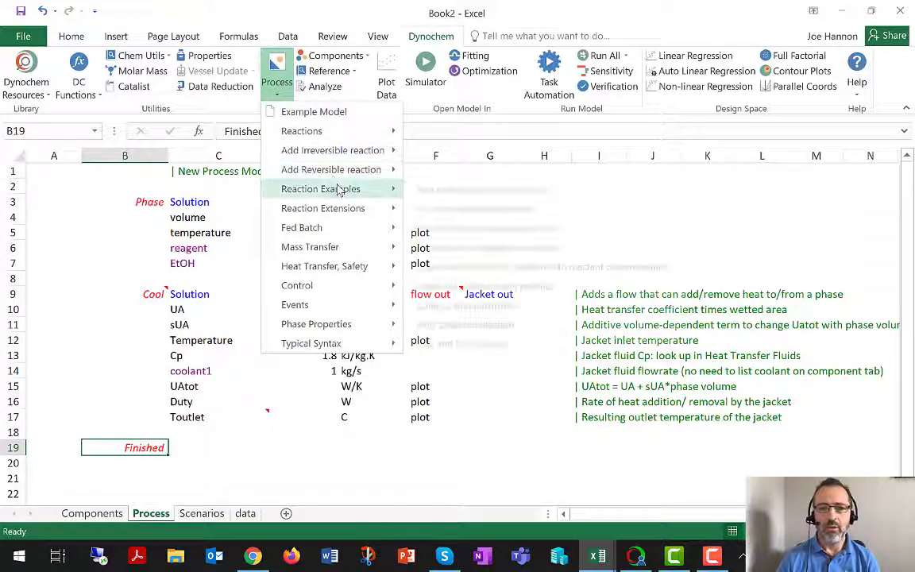
pyautogui.moveTo(302, 228)
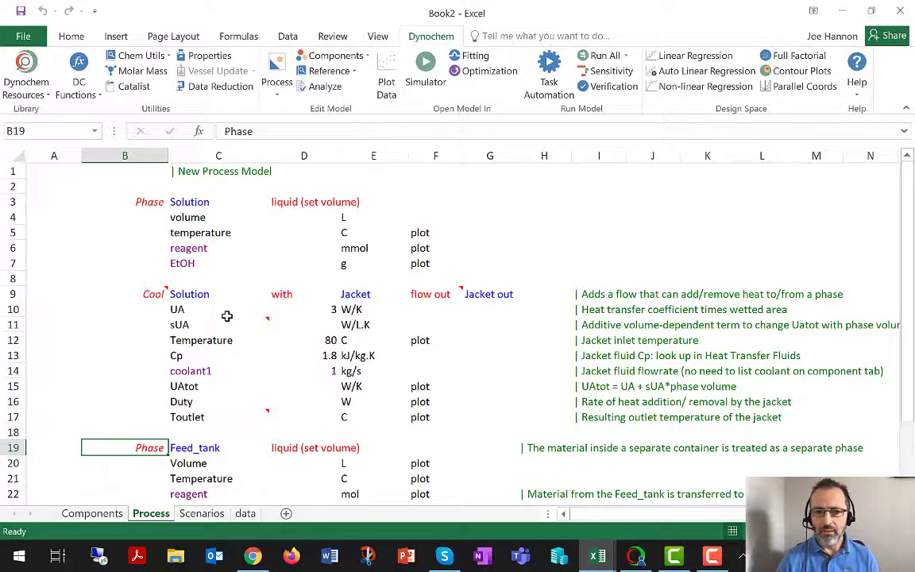
pyautogui.scroll(-3)
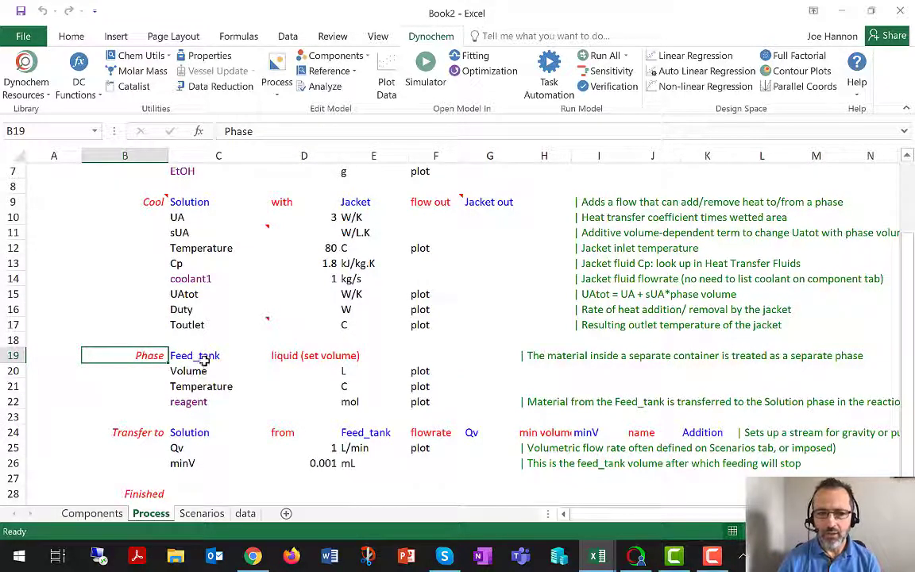
# Step: Review the new Feed_tank phase name and its reagent entry in the model
pyautogui.click(220, 356)
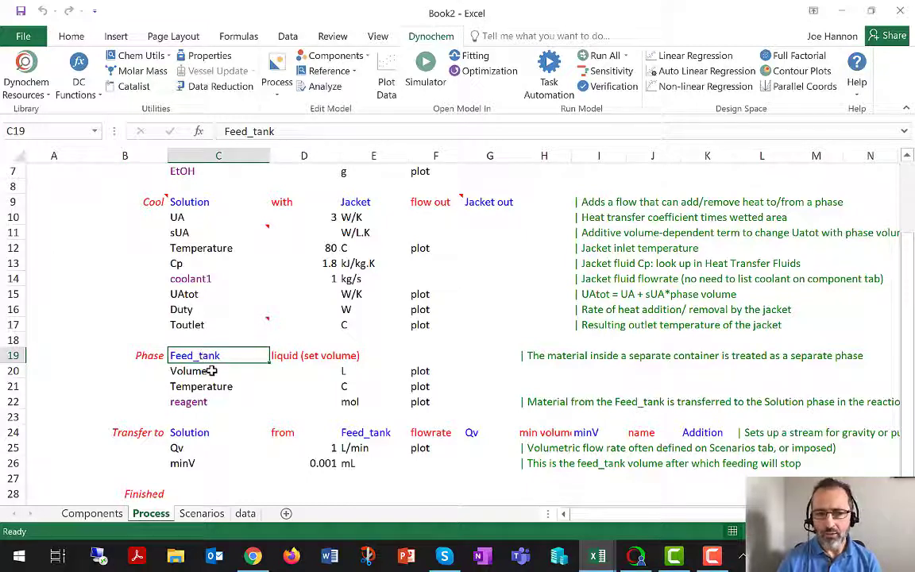
pyautogui.click(219, 400)
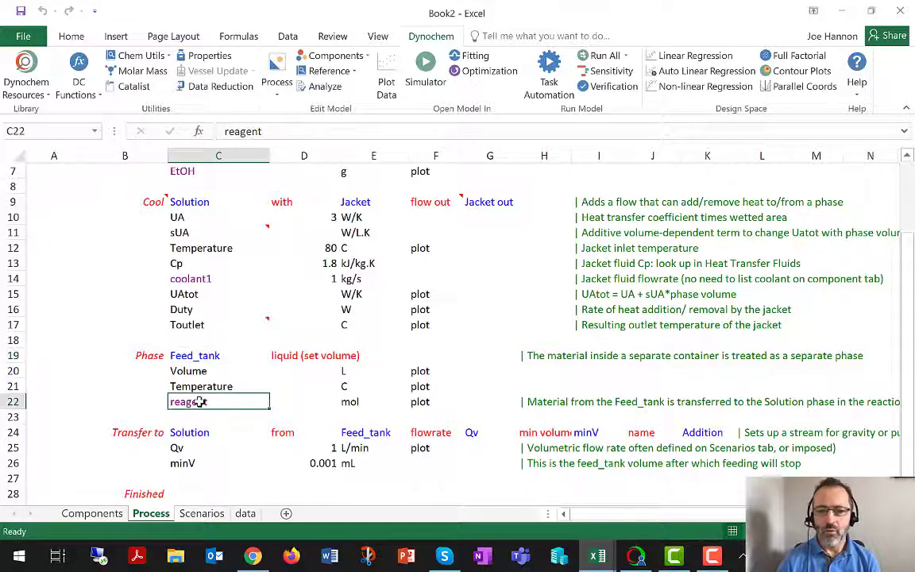
pyautogui.scroll(-3)
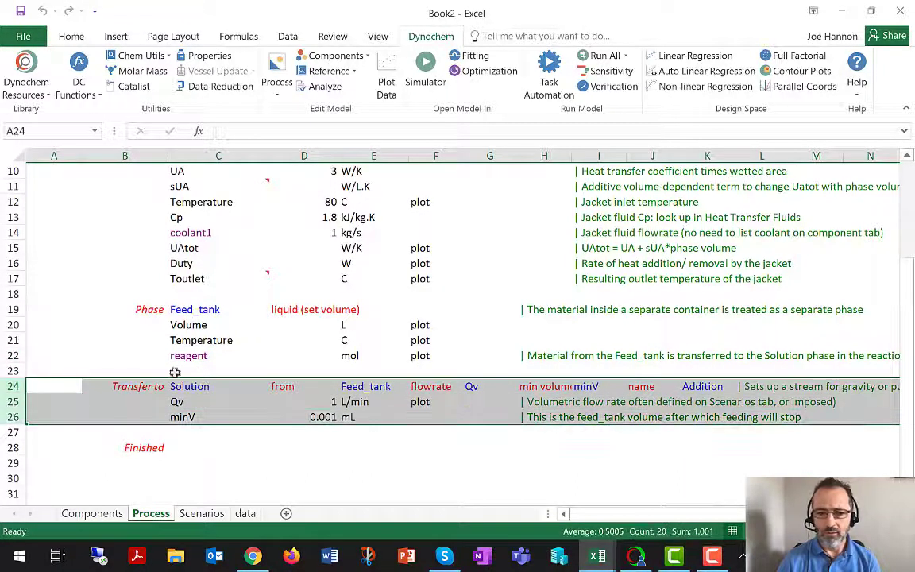
pyautogui.click(219, 386)
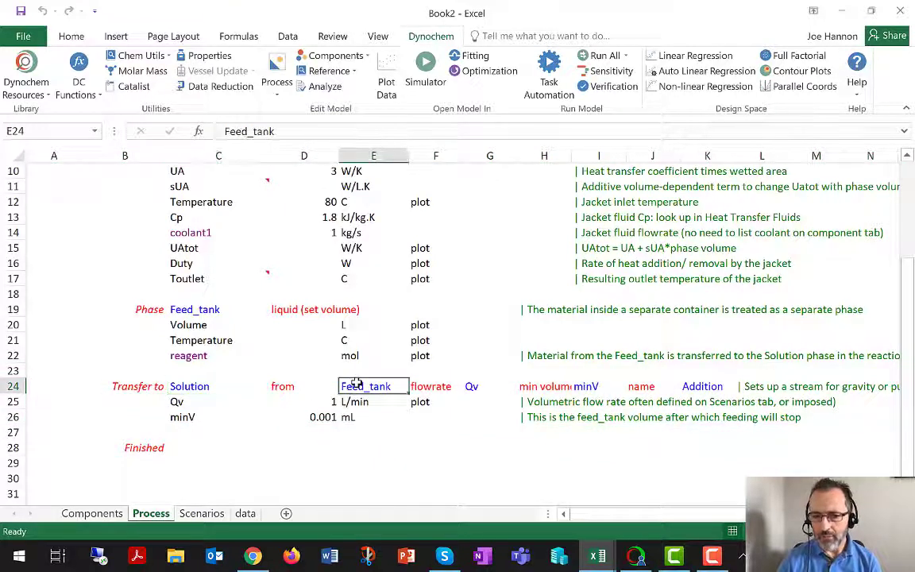
pyautogui.click(436, 387)
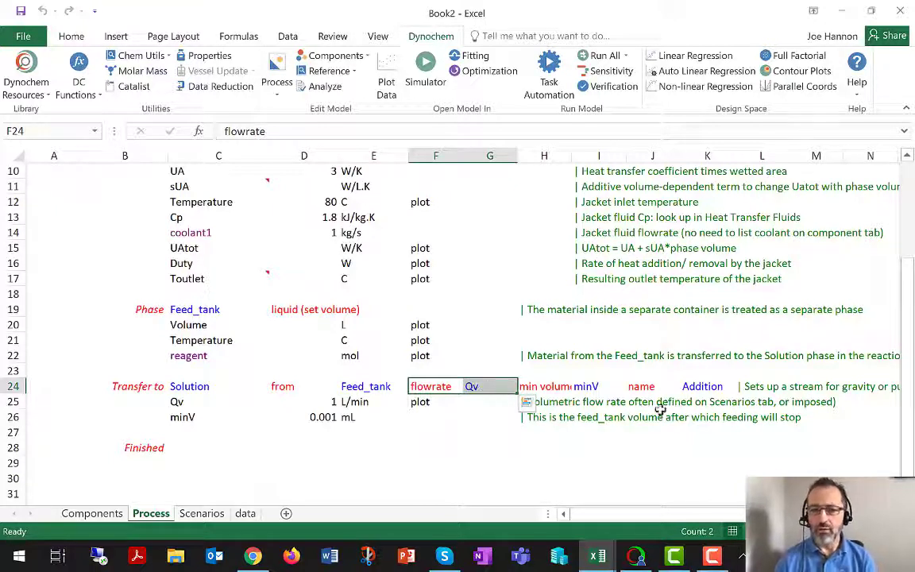
pyautogui.click(544, 386)
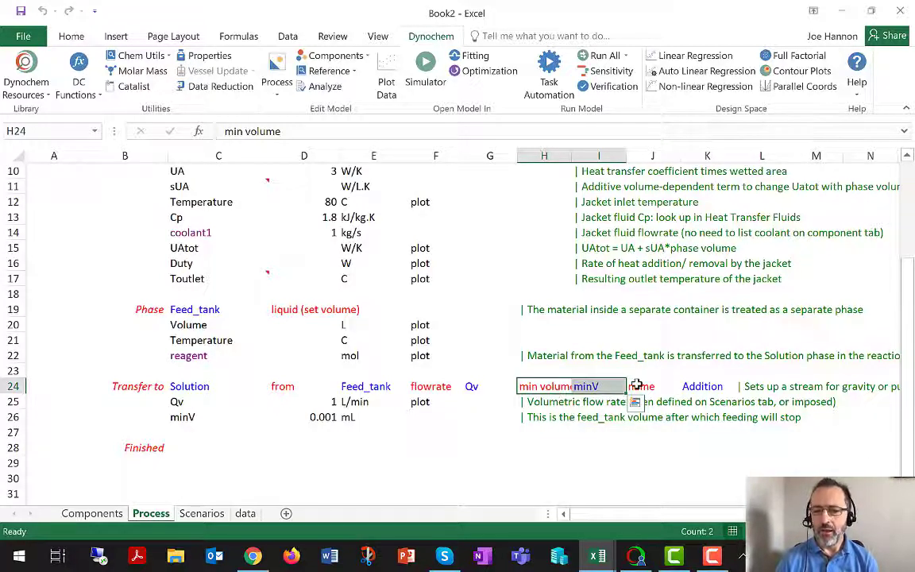
pyautogui.click(642, 387)
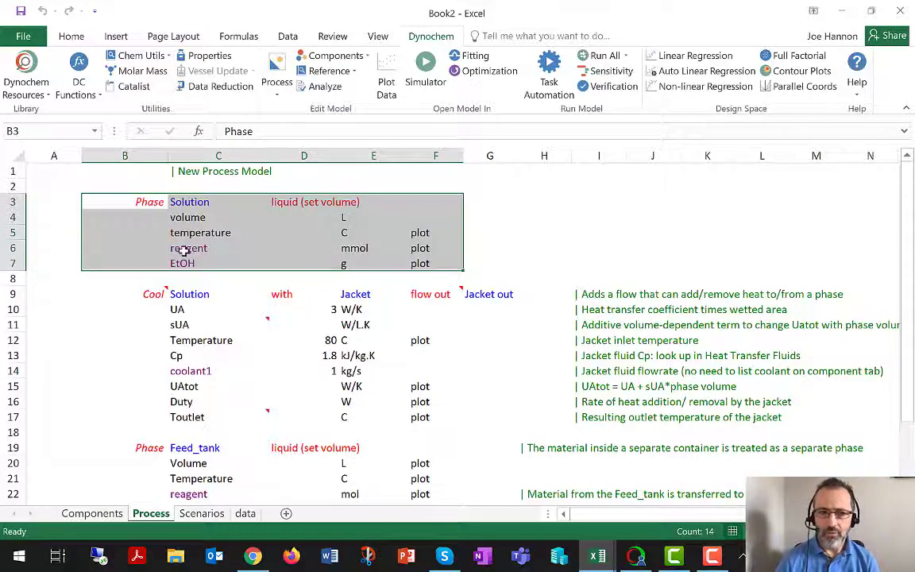
pyautogui.click(220, 264)
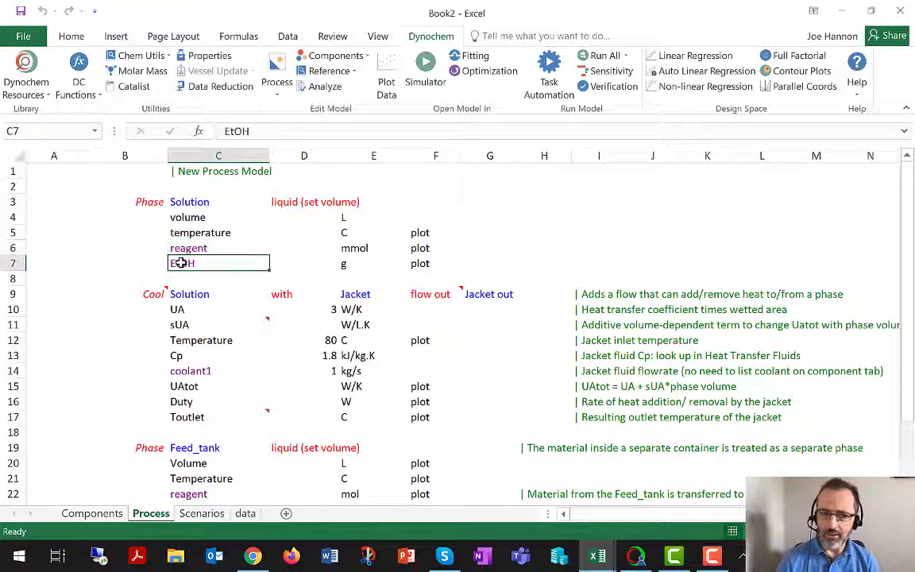
pyautogui.click(218, 216)
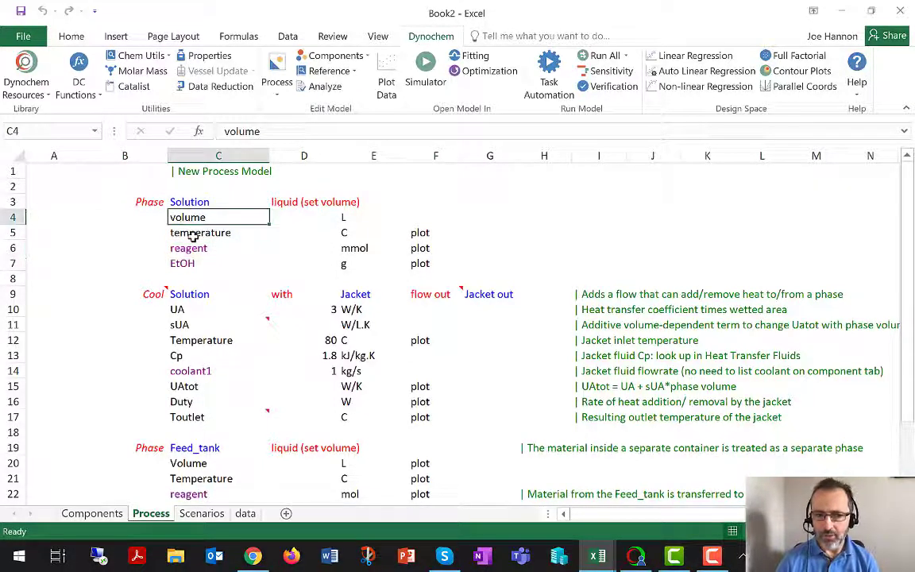
pyautogui.click(200, 232)
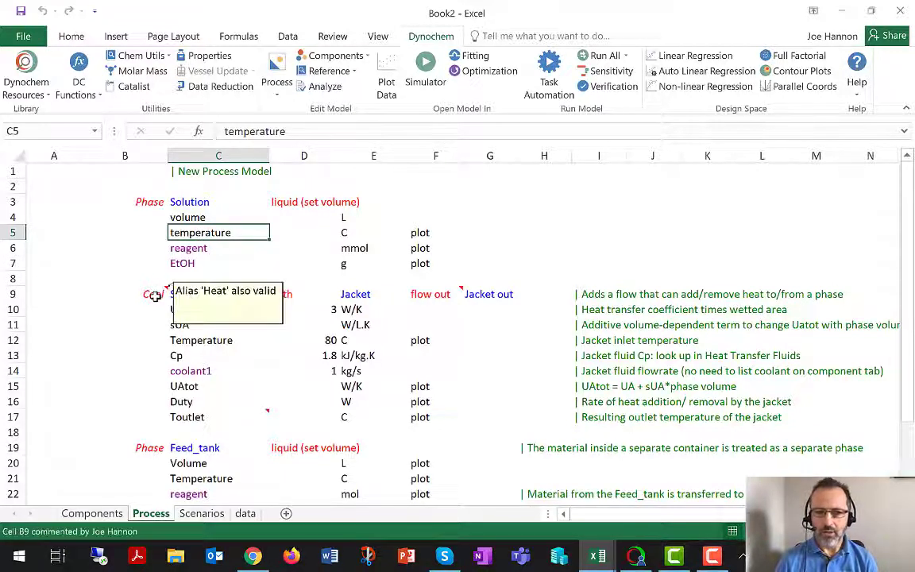
pyautogui.moveTo(124, 294); pyautogui.dragTo(489, 416)
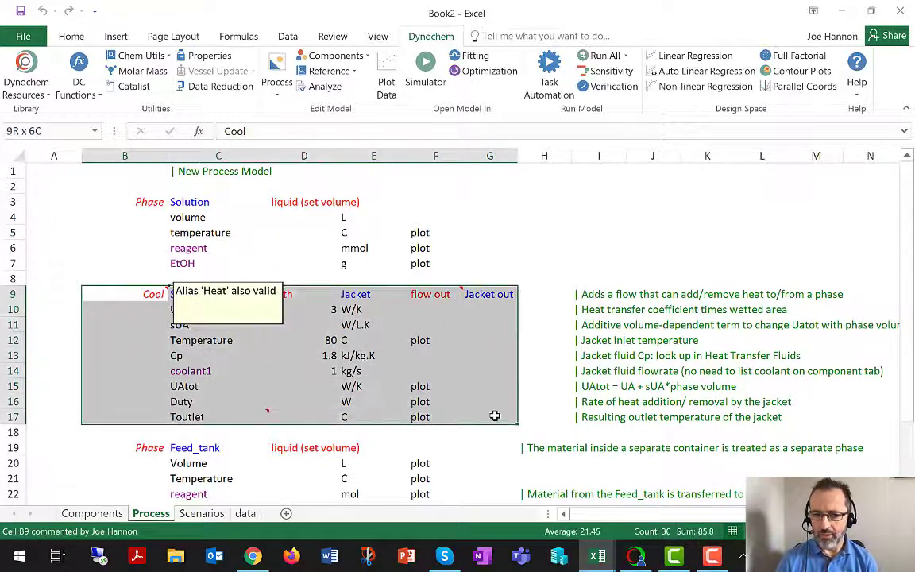
pyautogui.click(219, 387)
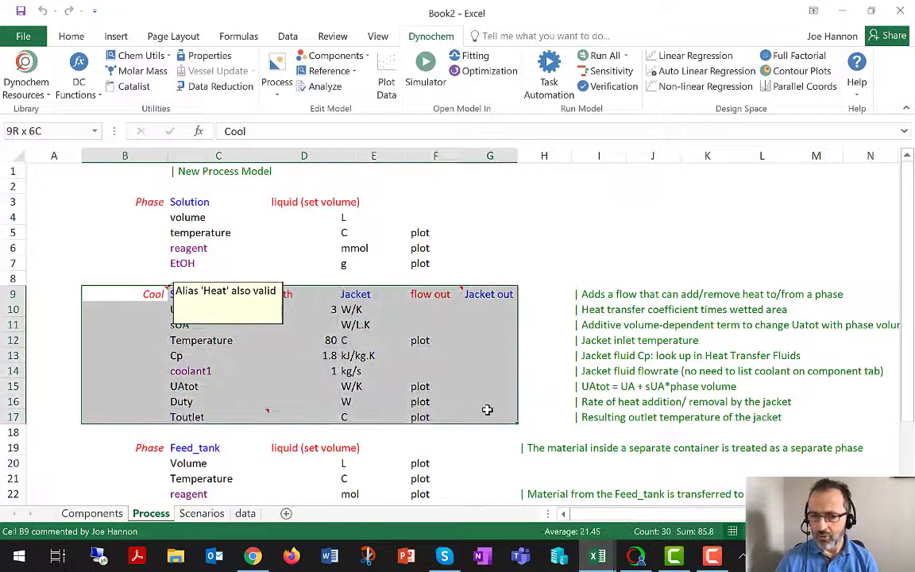
pyautogui.scroll(-3)
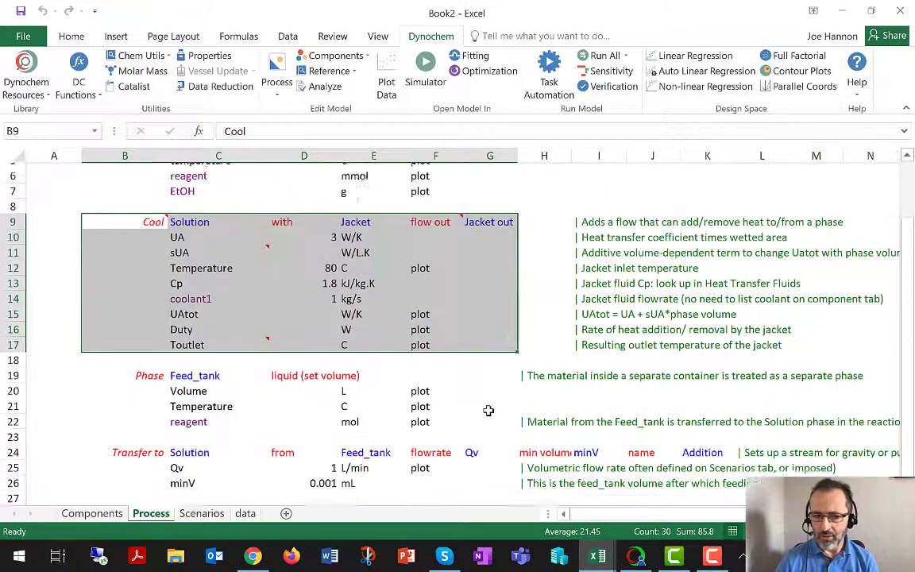
pyautogui.scroll(-3)
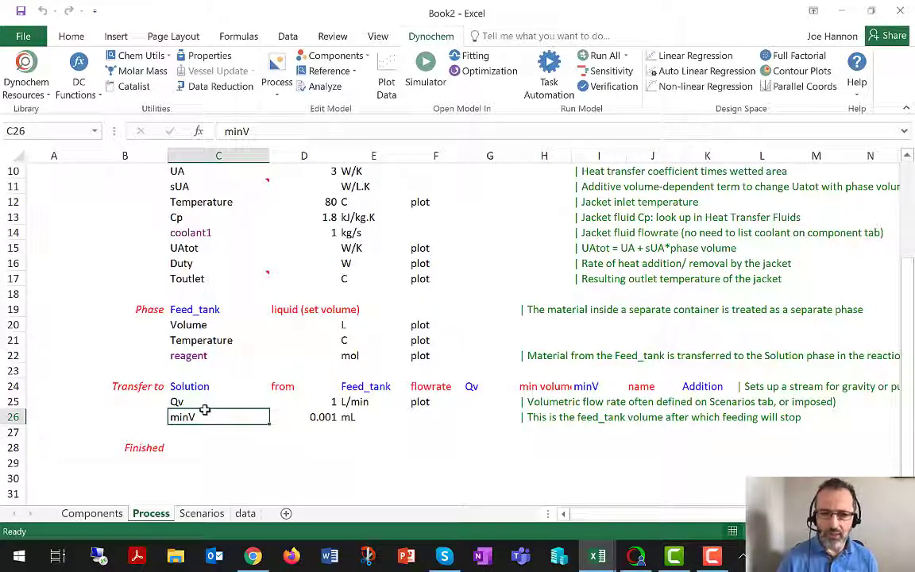
pyautogui.scroll(3)
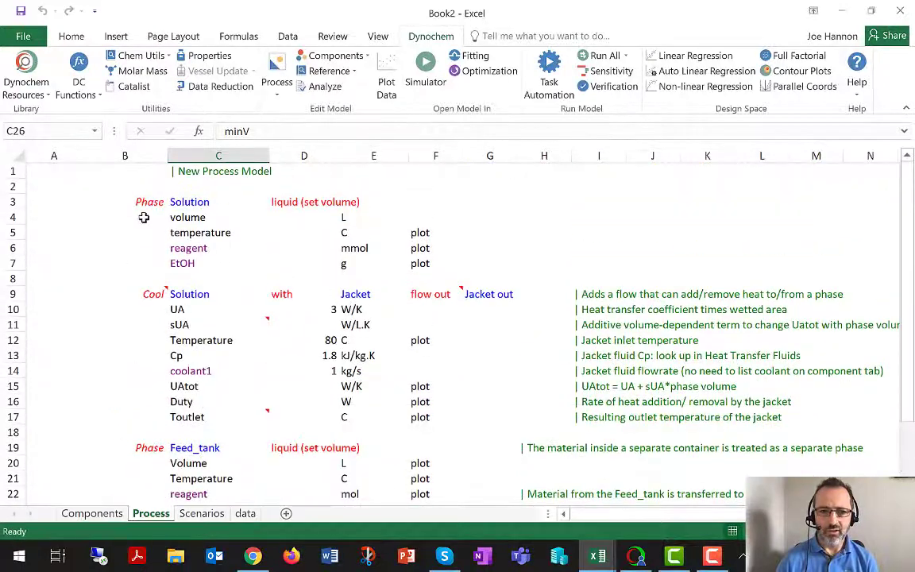
pyautogui.moveTo(149, 202); pyautogui.dragTo(419, 264)
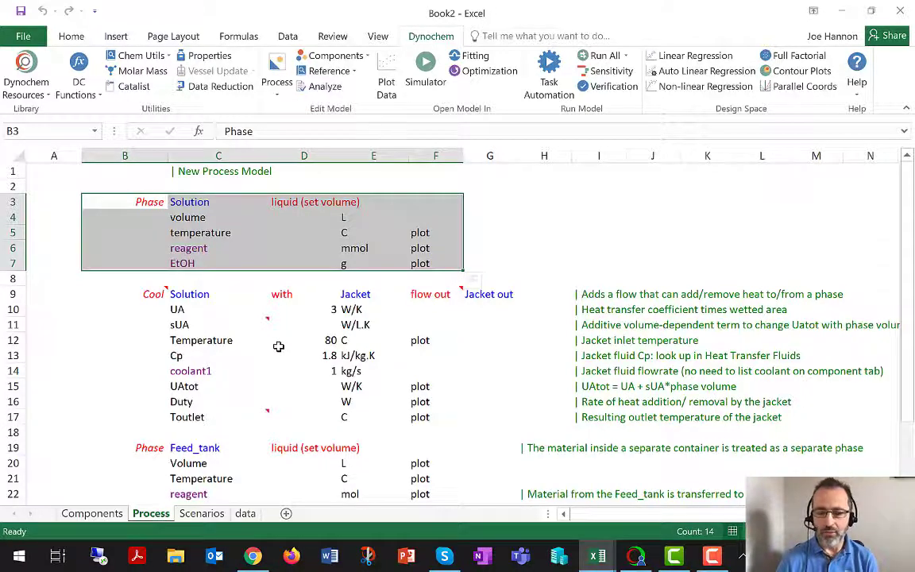
pyautogui.scroll(-3)
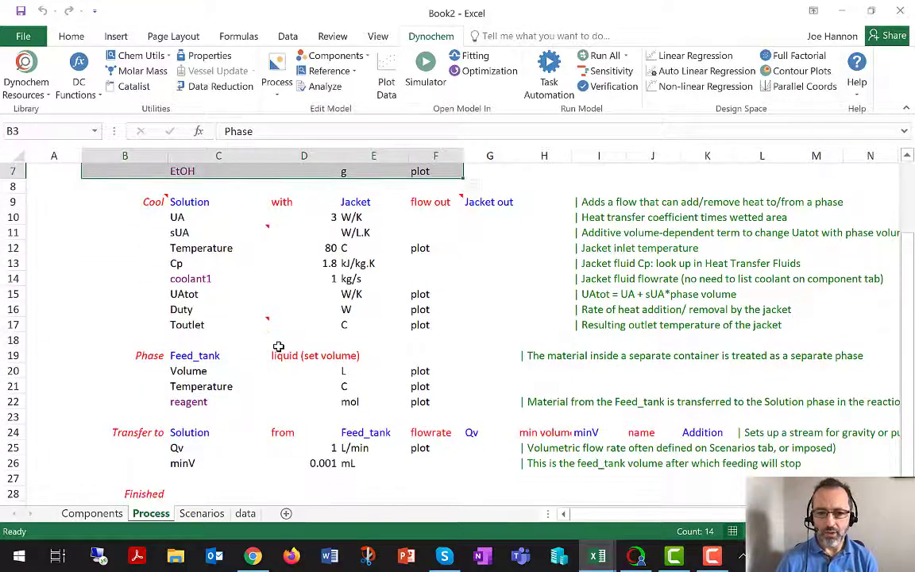
pyautogui.scroll(-3)
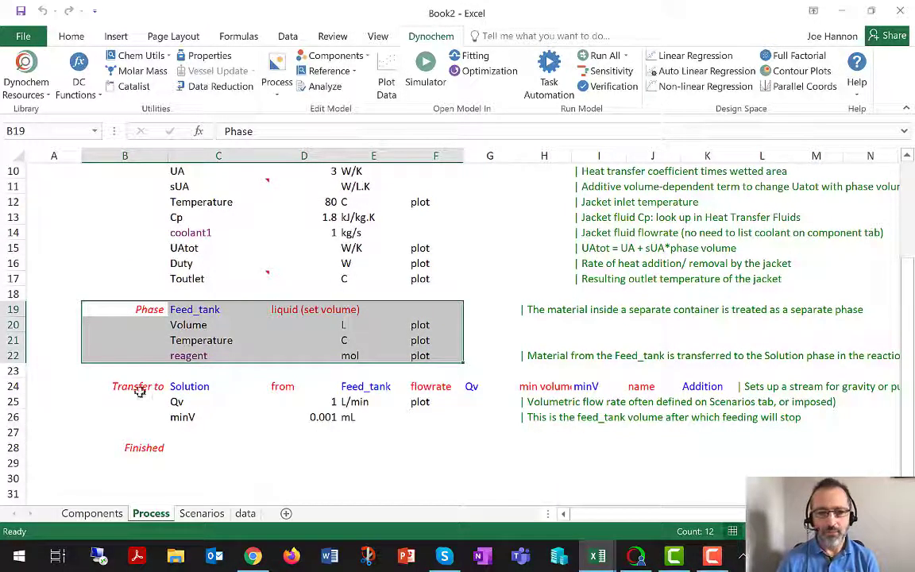
pyautogui.click(136, 387)
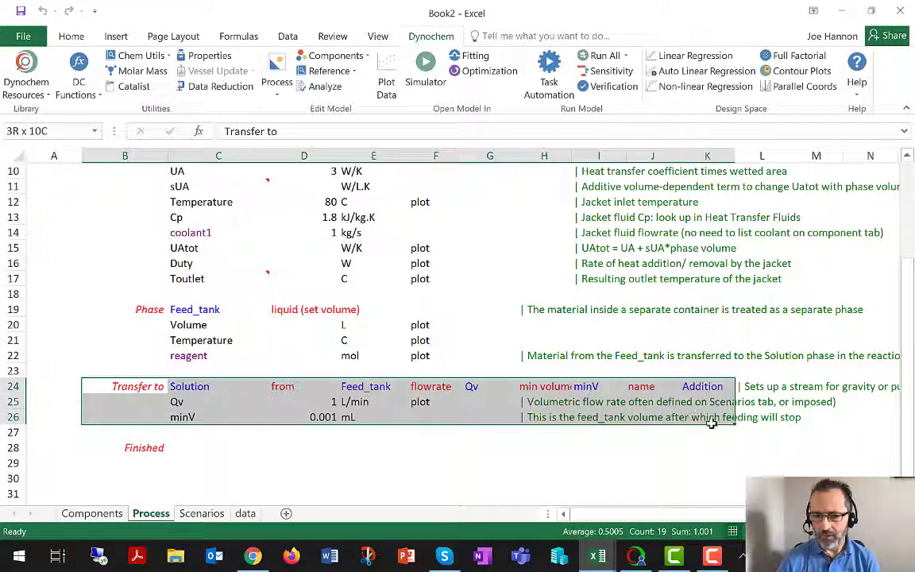
pyautogui.click(137, 386)
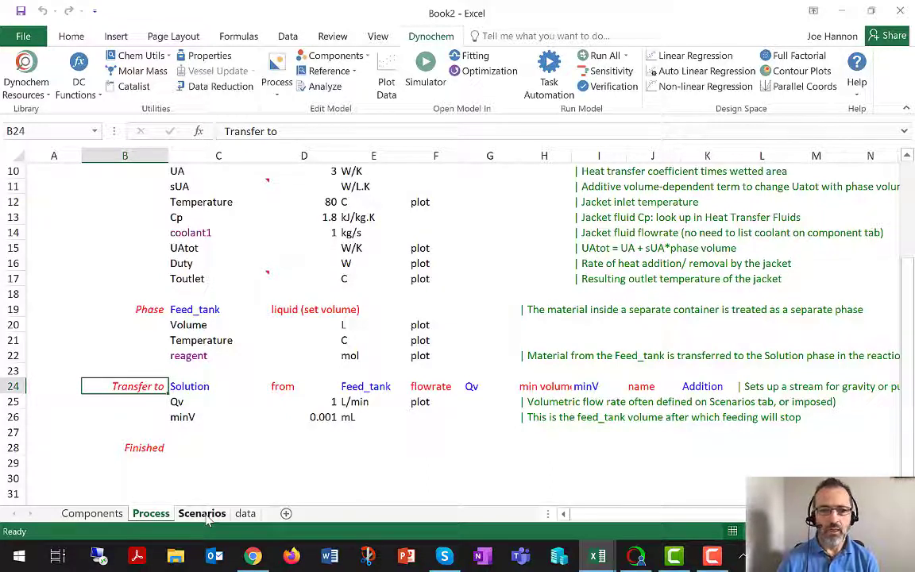
# Step: Create Feed_tank volume, temperature, EtOH and reagent header columns starting at G2 on Scenarios
pyautogui.click(202, 514)
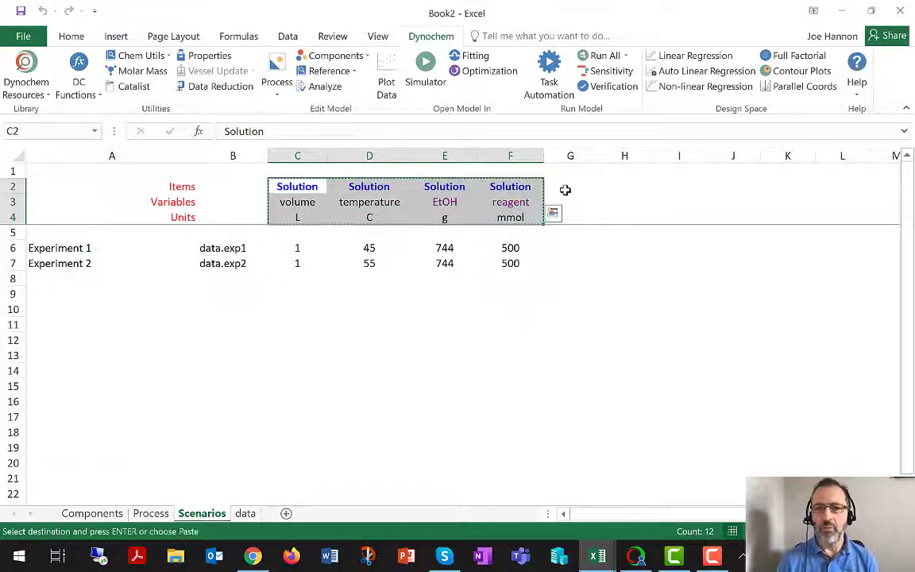
pyautogui.click(569, 186)
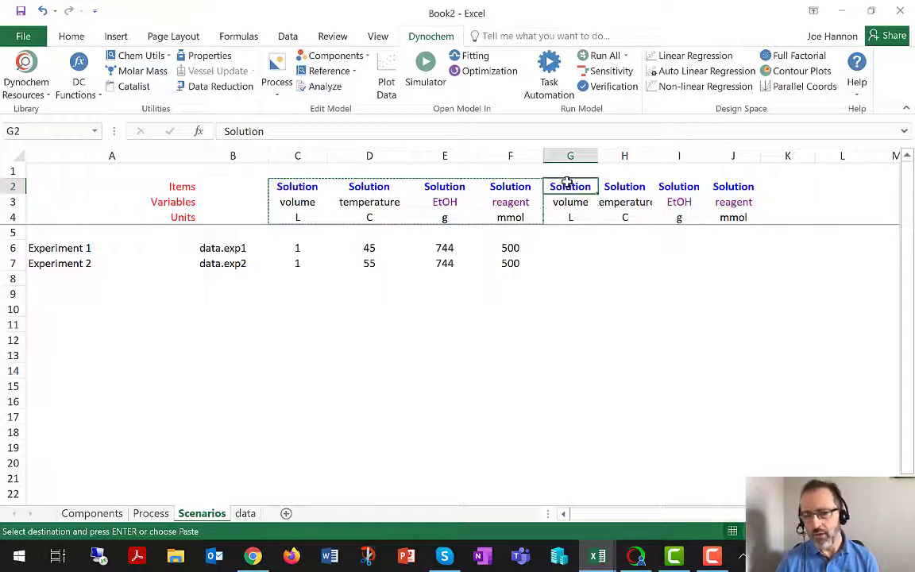
pyautogui.write('Feed_tan')
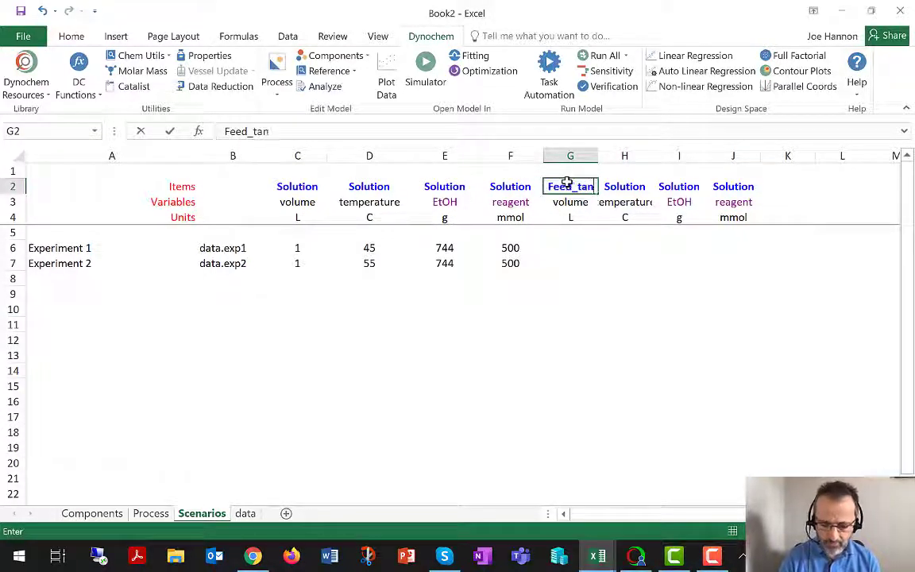
pyautogui.write('k')
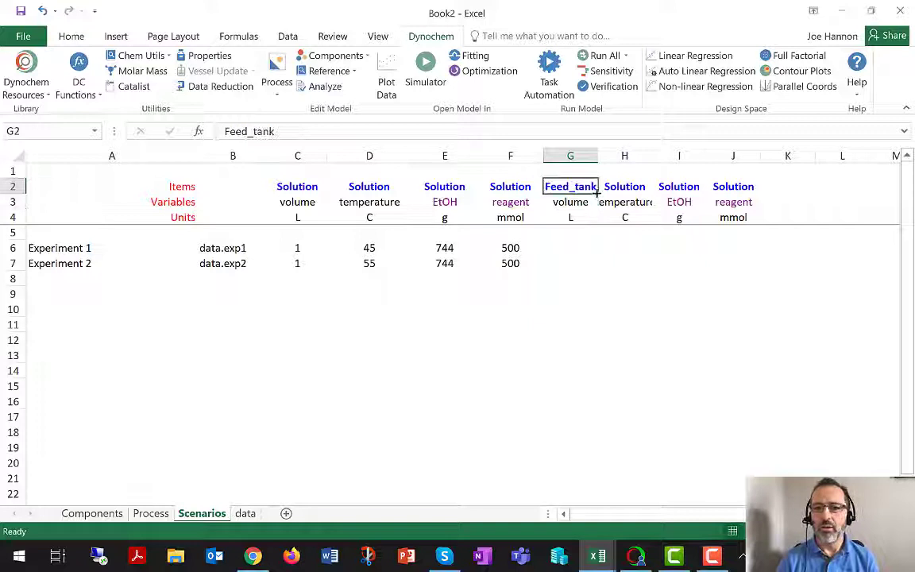
pyautogui.moveTo(596, 194); pyautogui.dragTo(692, 193)
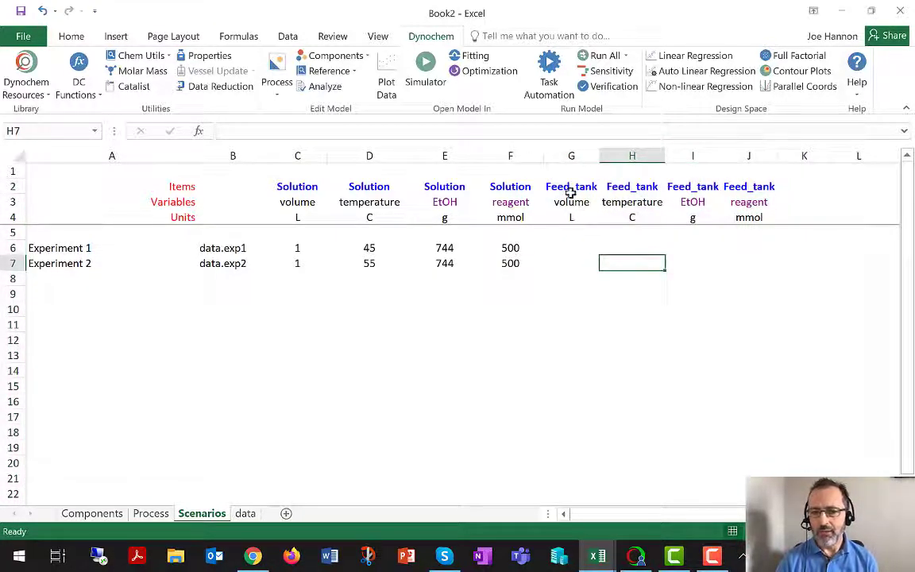
pyautogui.moveTo(572, 186); pyautogui.dragTo(632, 186)
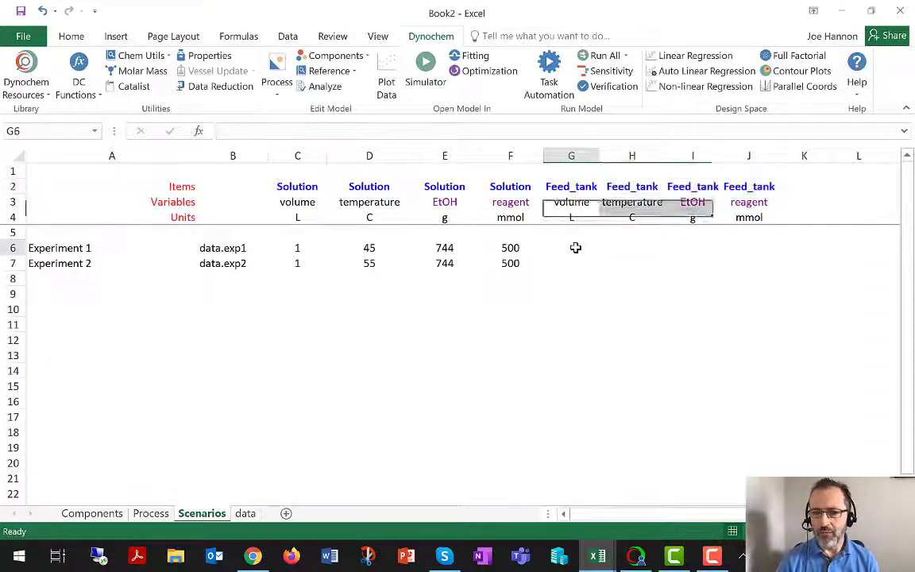
# Step: Copy the Solution initial values for both experiments into the Feed_tank columns at G6
pyautogui.click(572, 248)
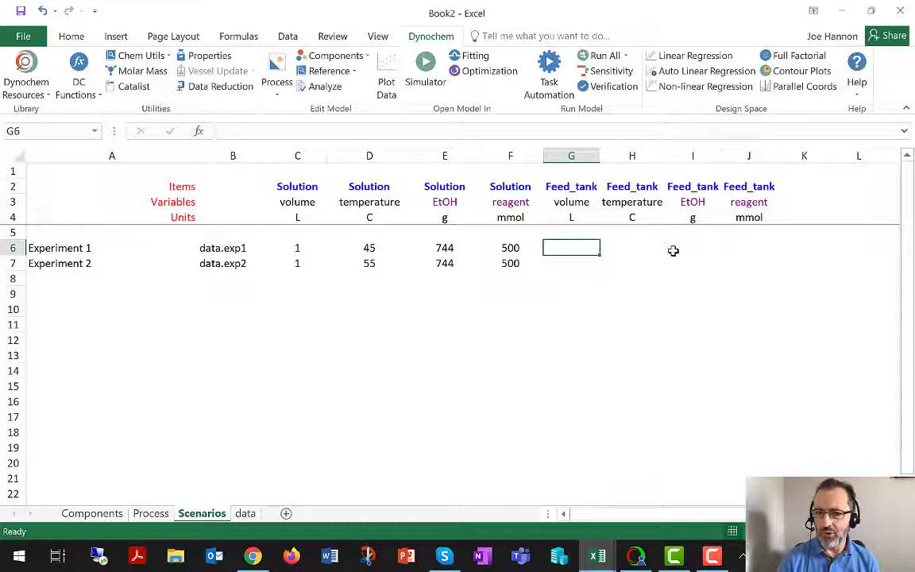
pyautogui.moveTo(588, 275)
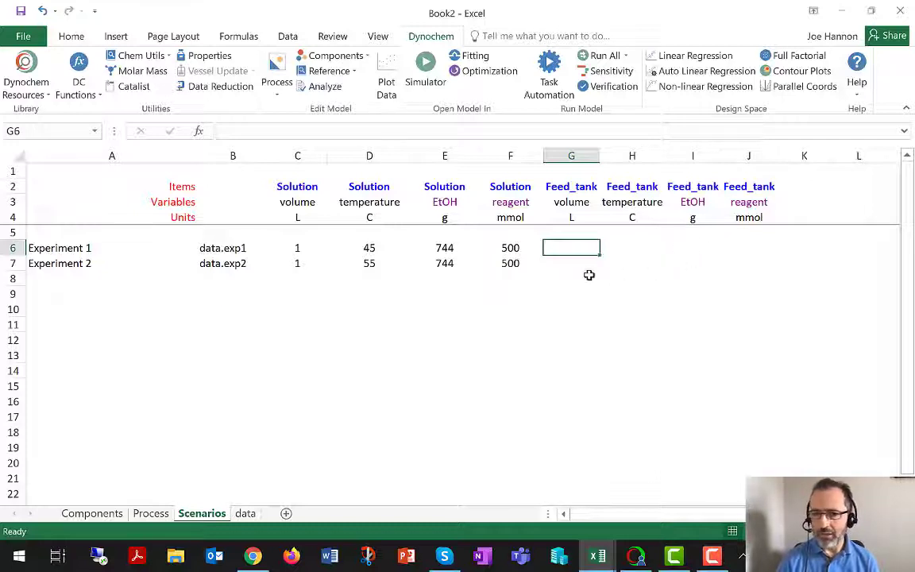
pyautogui.moveTo(305, 254)
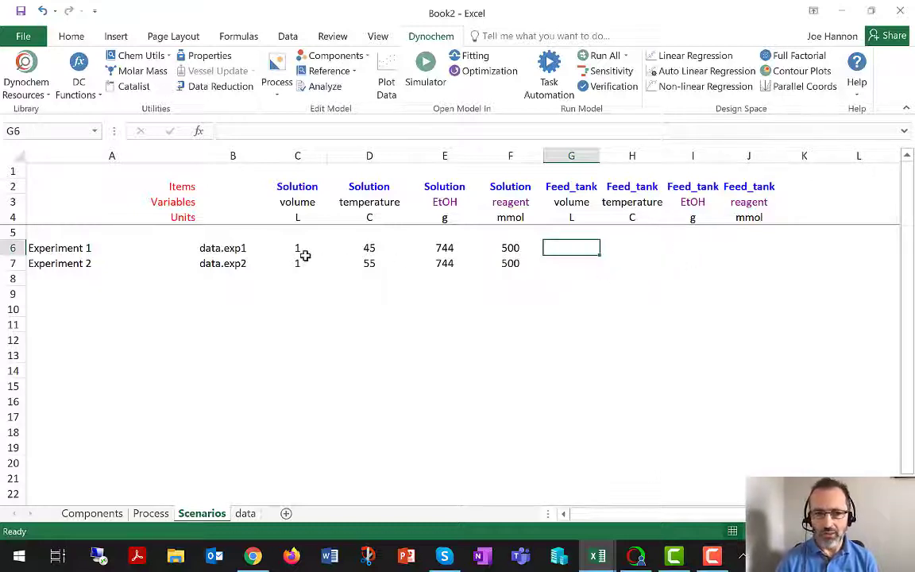
pyautogui.moveTo(297, 248); pyautogui.dragTo(510, 264)
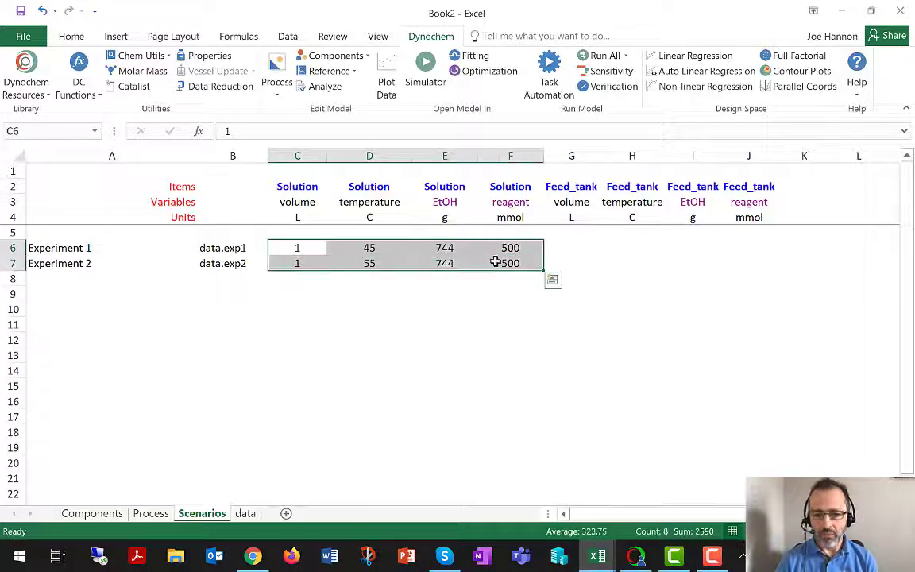
pyautogui.press('ctrl+c')
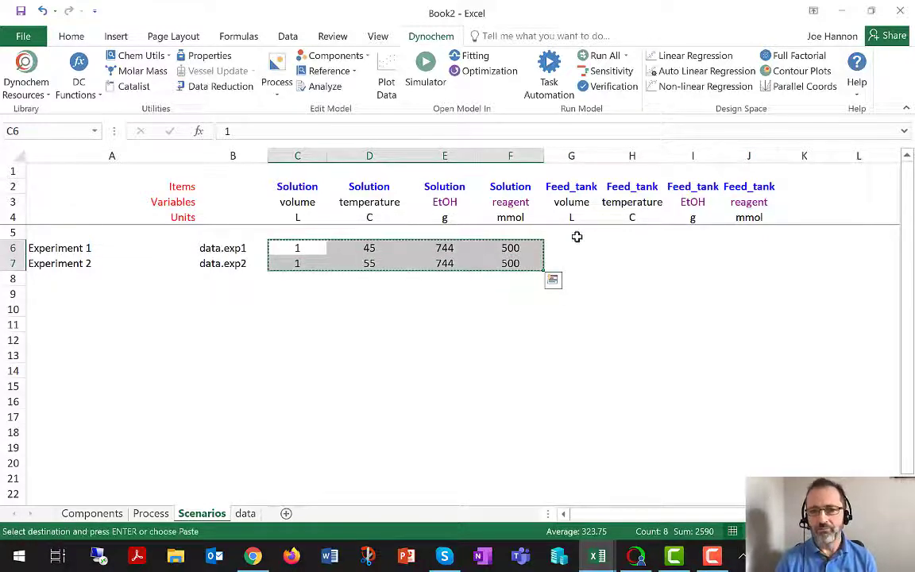
pyautogui.click(572, 248)
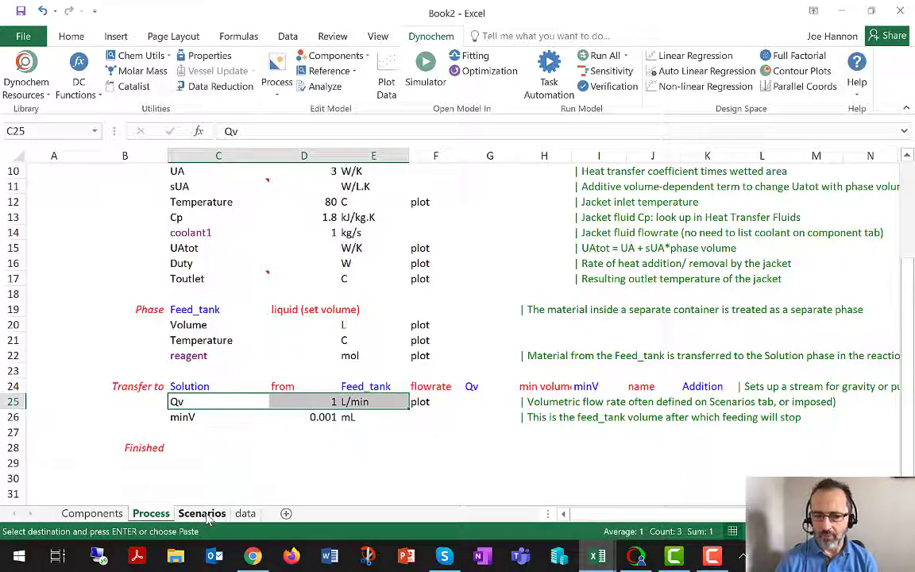
# Step: Add an Addition Qv column in L/min to the Scenarios sheet
pyautogui.click(202, 514)
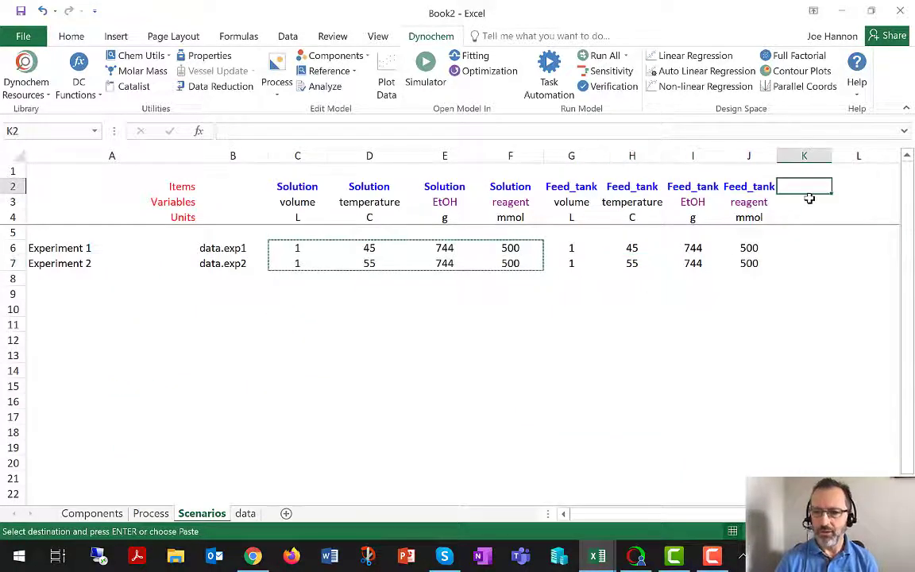
pyautogui.write('Addition')
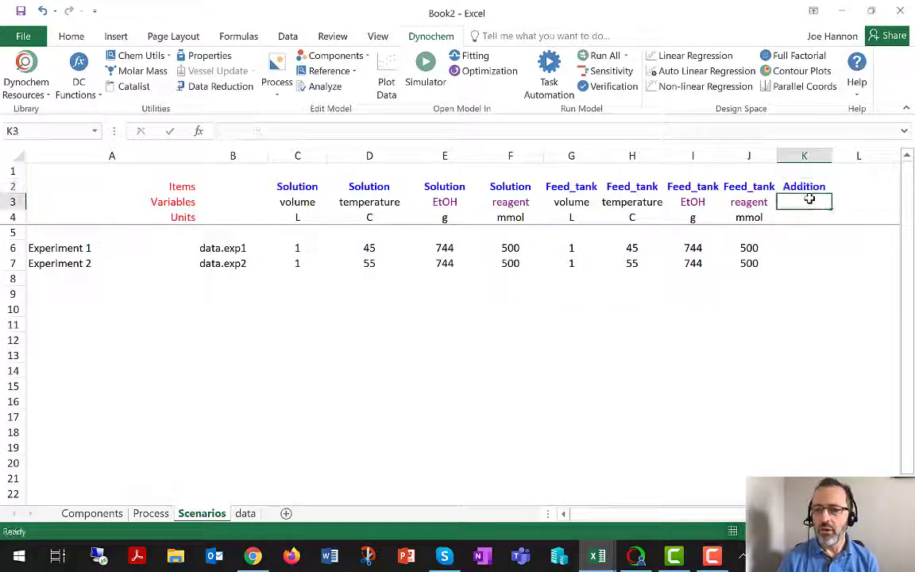
pyautogui.write('Qv')
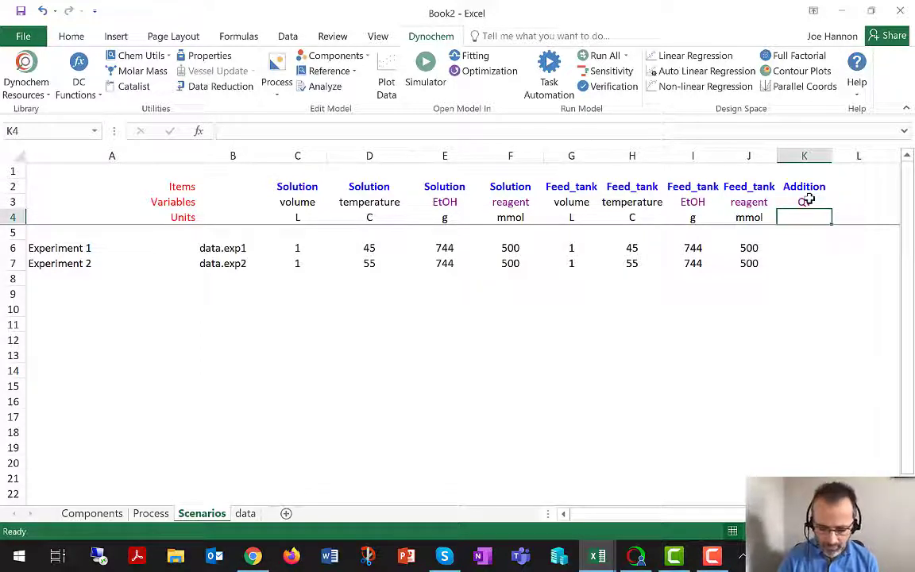
pyautogui.write('L/min')
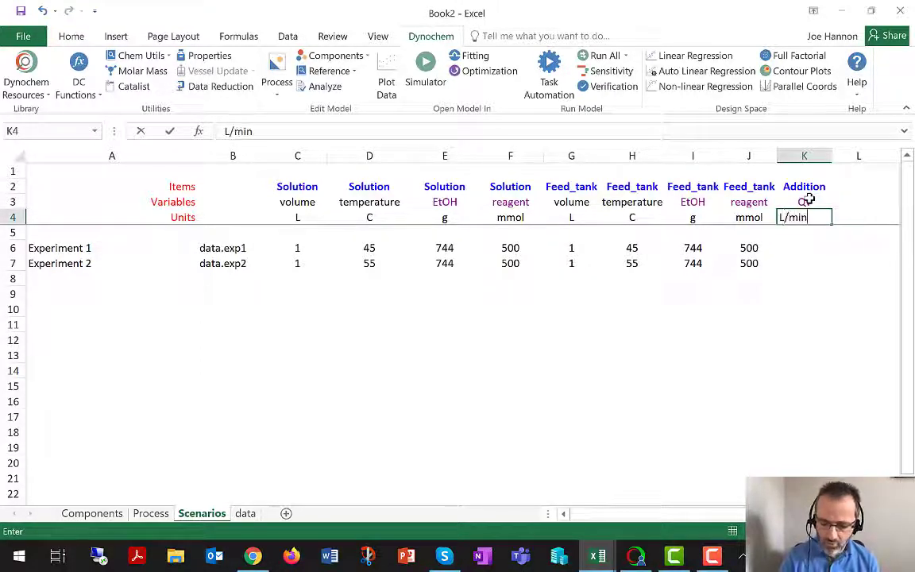
pyautogui.press('enter')
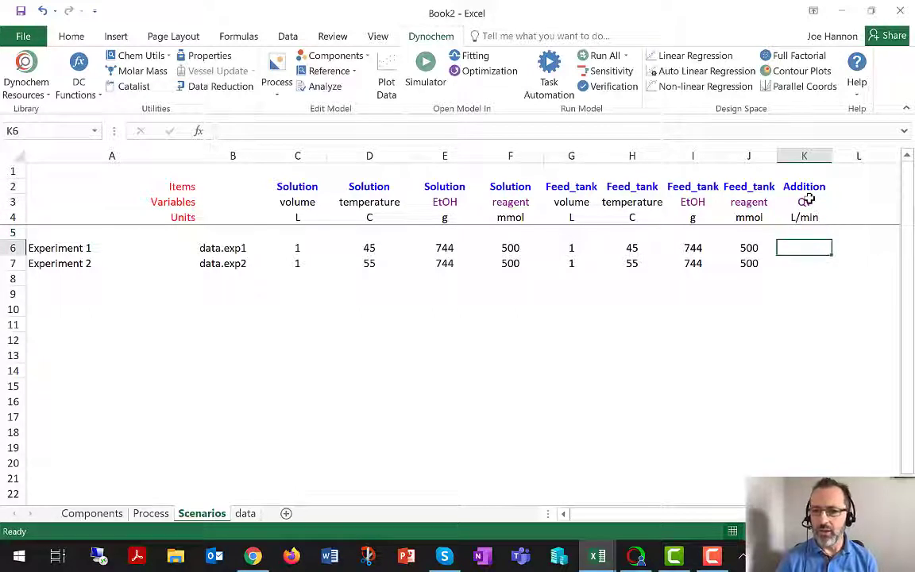
# Step: Enter =G6/120 for Experiment 1 and fill it down to Experiment 2, giving 0.008333
pyautogui.write('=')
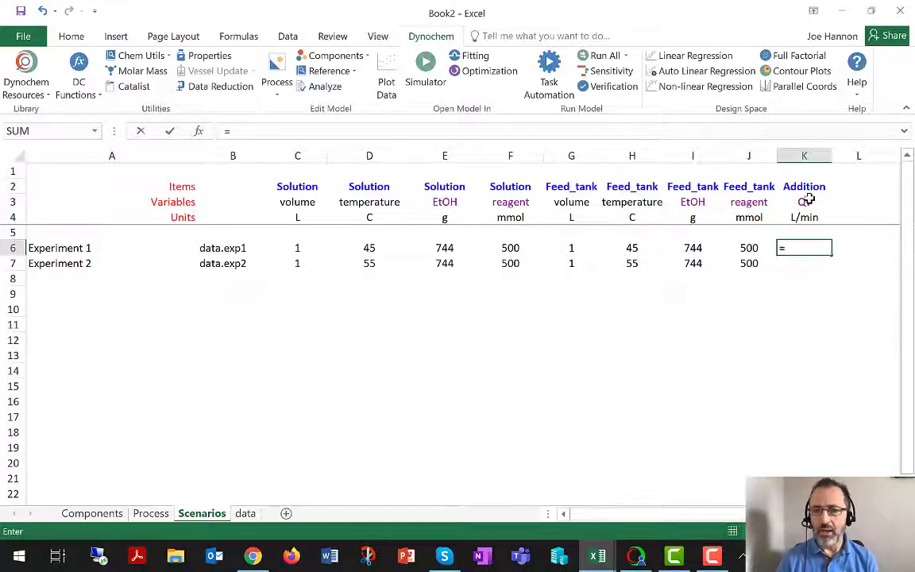
pyautogui.click(632, 248)
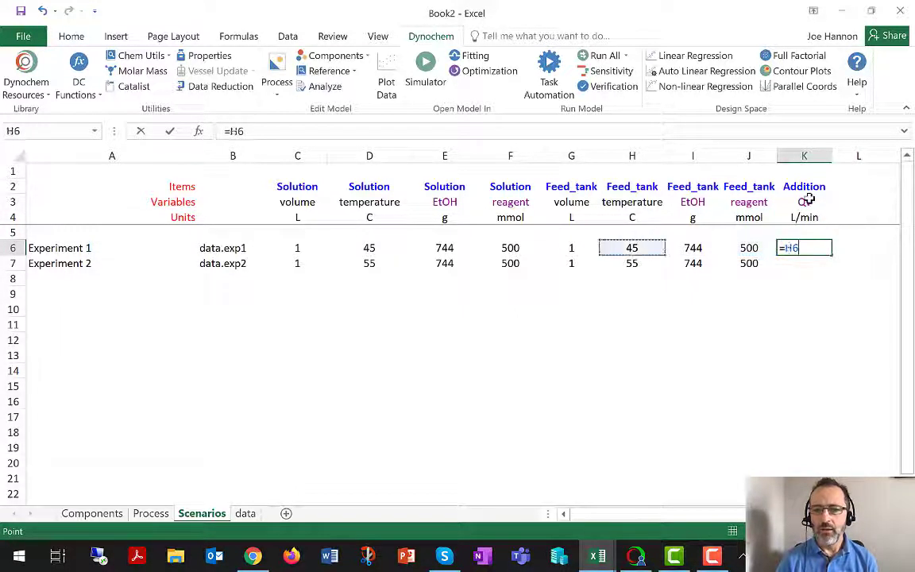
pyautogui.click(573, 248)
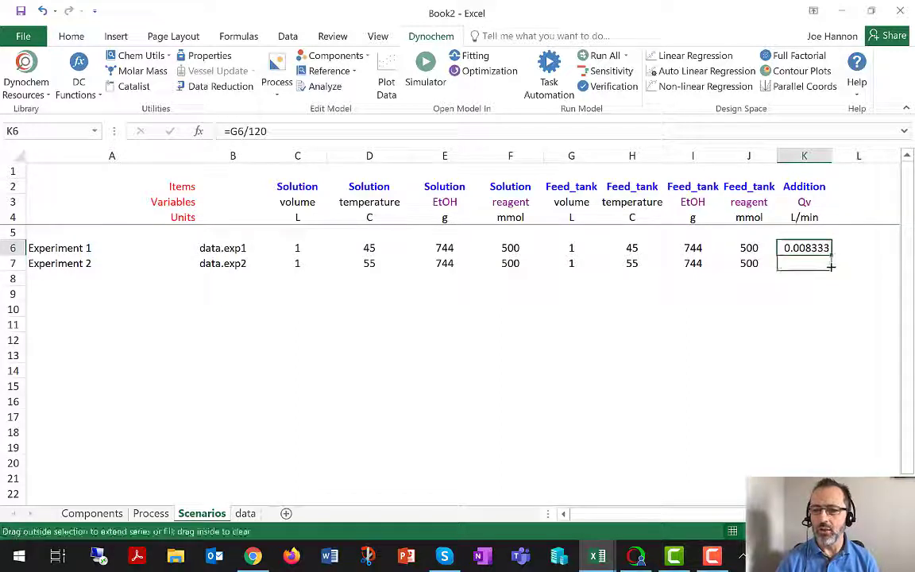
pyautogui.moveTo(830, 253); pyautogui.dragTo(805, 264)
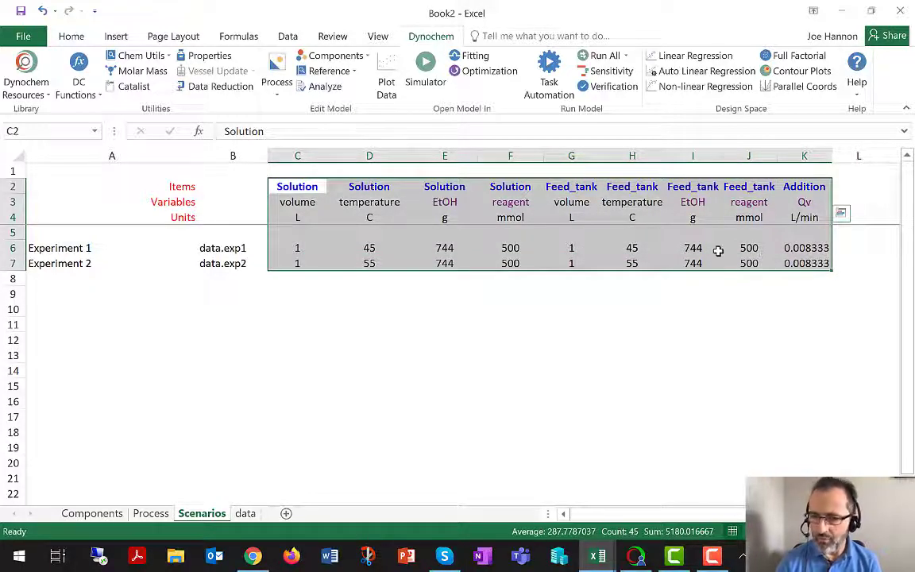
# Step: Select cell C2 and launch the Simulator to parse the model into the Open Model report
pyautogui.click(693, 248)
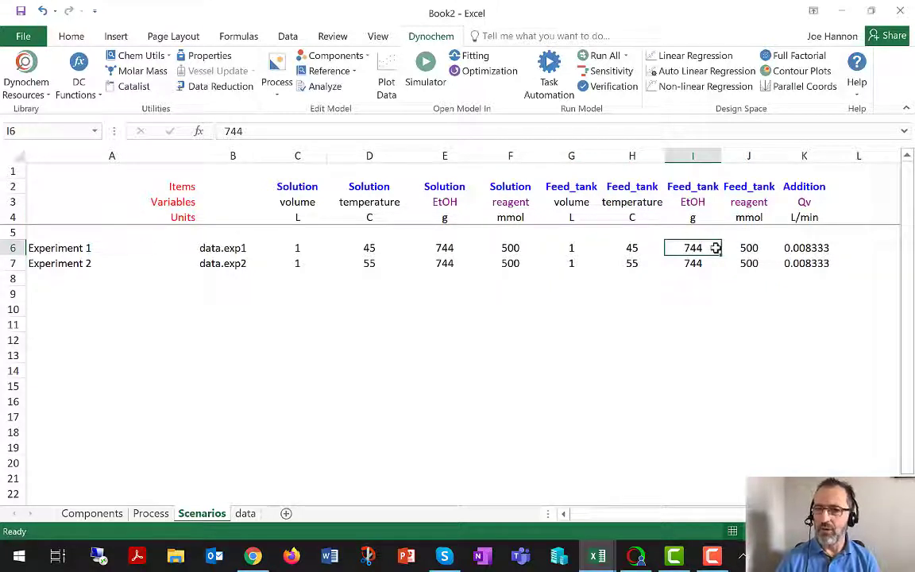
pyautogui.click(804, 186)
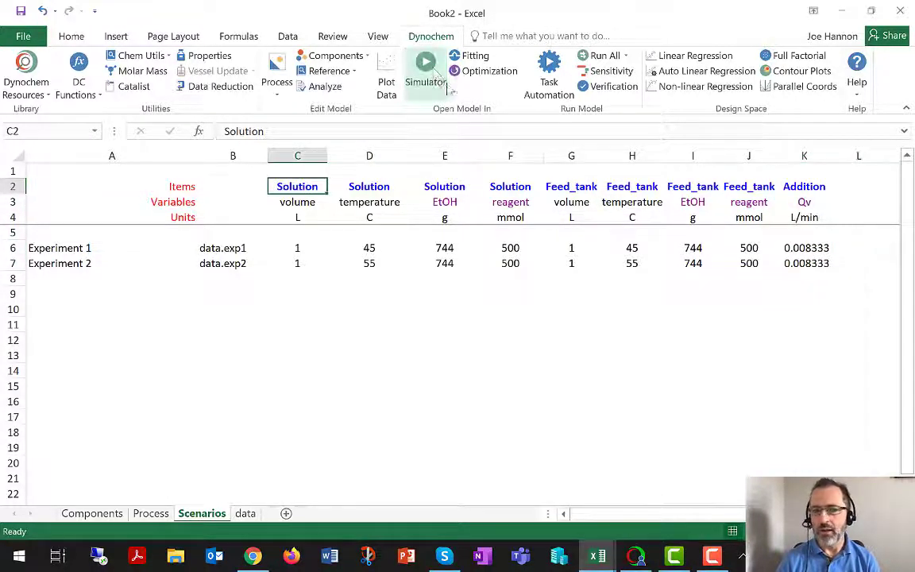
pyautogui.click(426, 76)
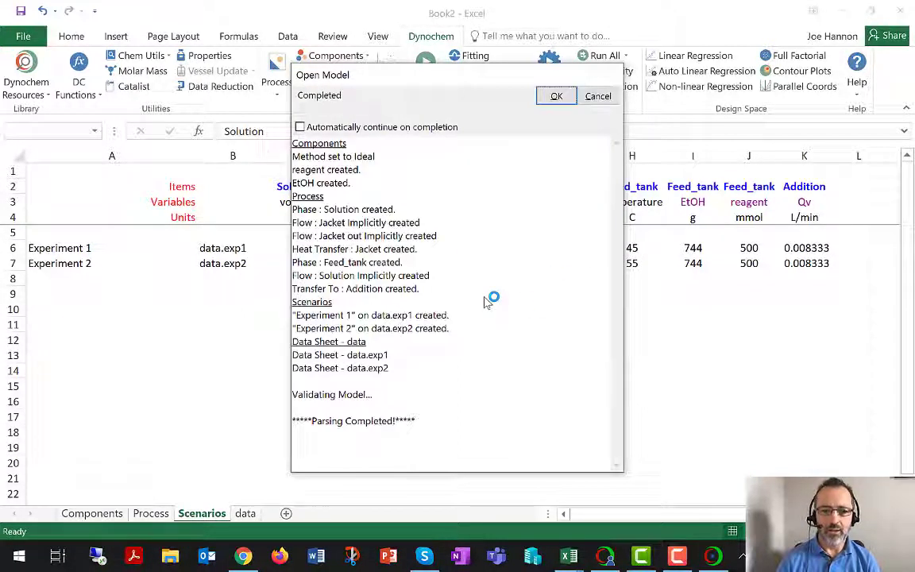
pyautogui.moveTo(556, 95)
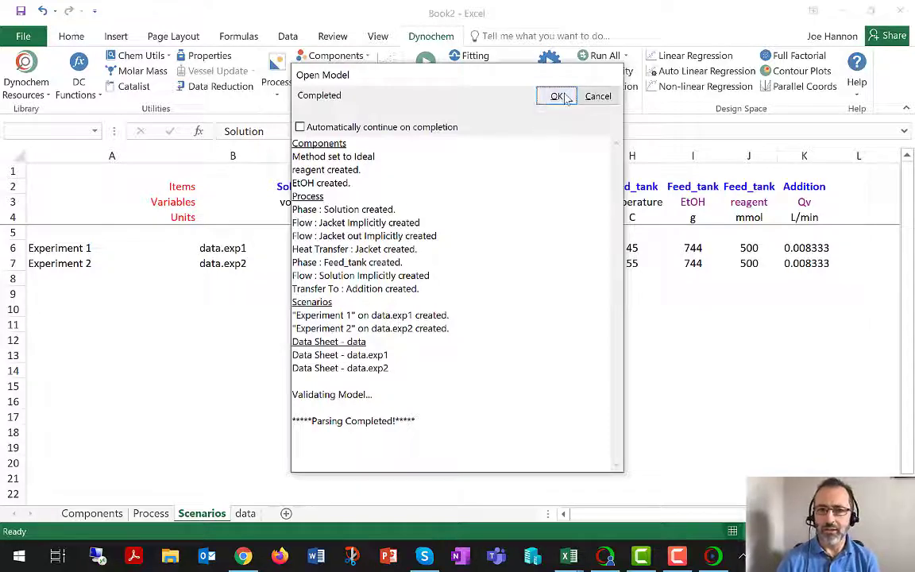
# Step: Accept the parsing report and open Experiment 1 from Select Scenario
pyautogui.click(556, 95)
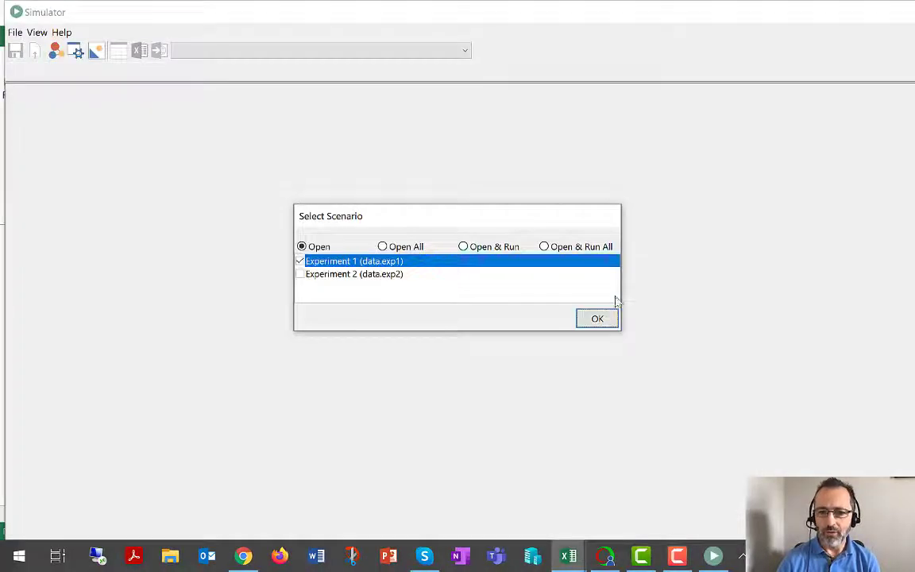
pyautogui.click(597, 318)
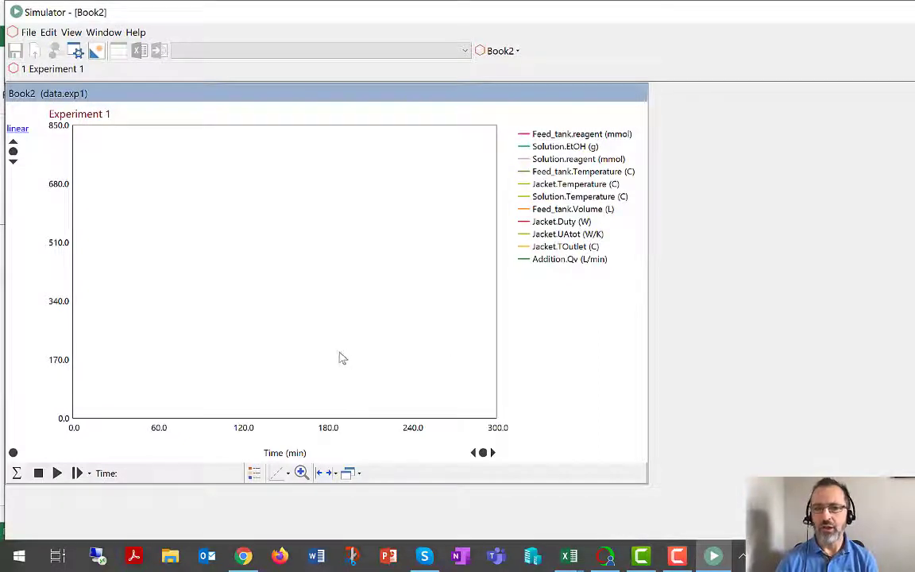
pyautogui.moveTo(57, 474)
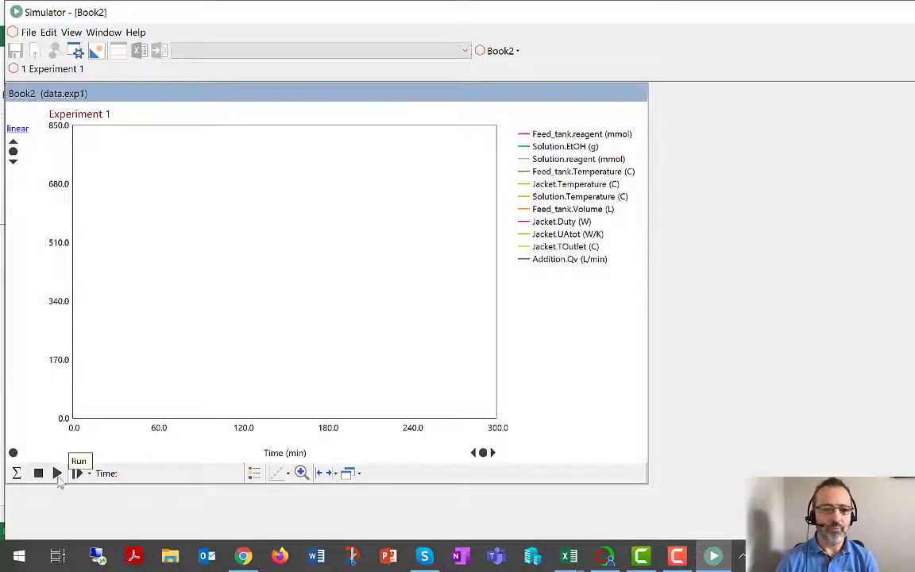
# Step: Run Experiment 1 to 300 minutes, plotting temperature, feed-tank reagent and jacket duty
pyautogui.click(57, 474)
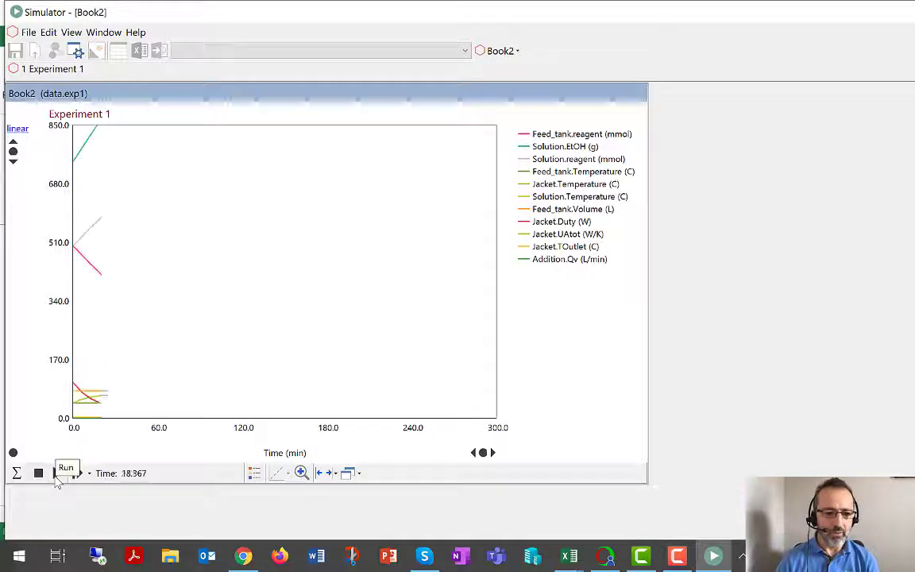
pyautogui.click(66, 474)
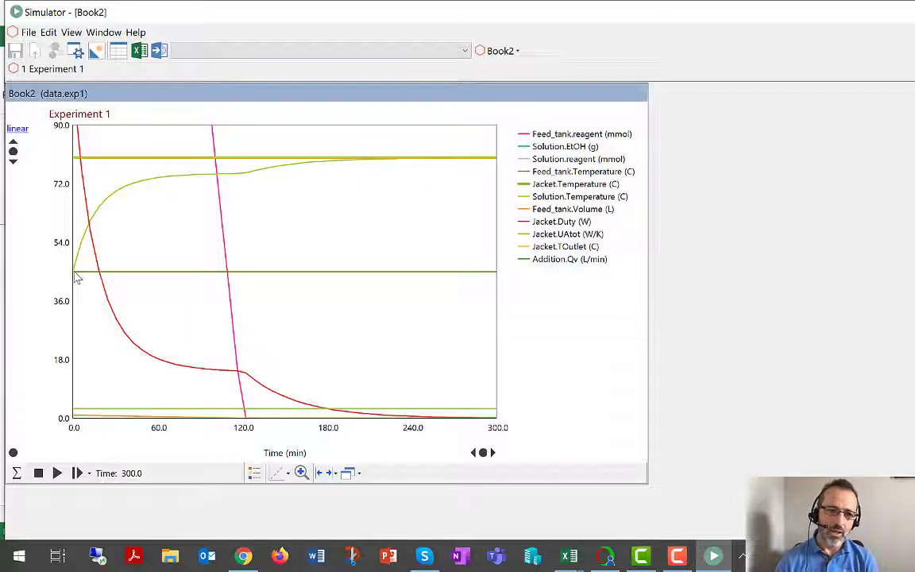
pyautogui.moveTo(334, 169)
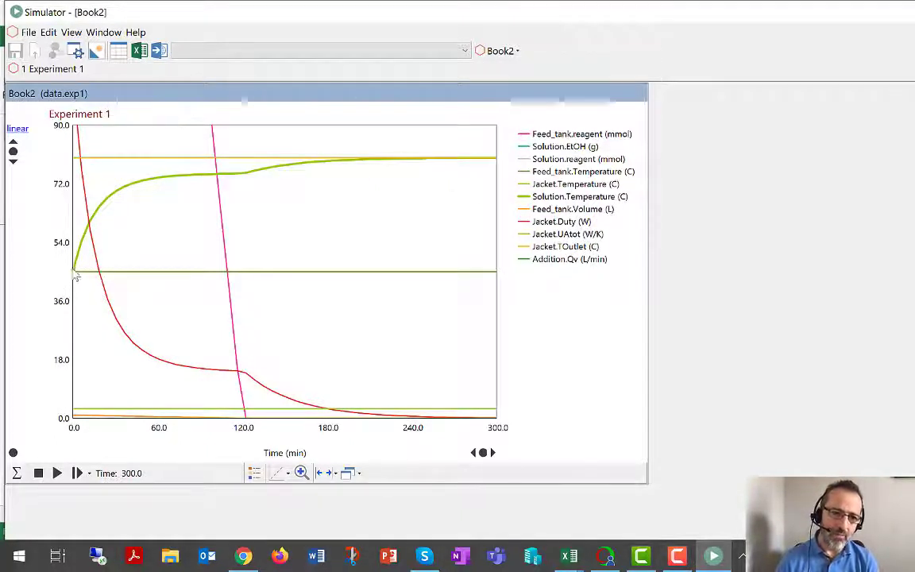
pyautogui.moveTo(140, 190)
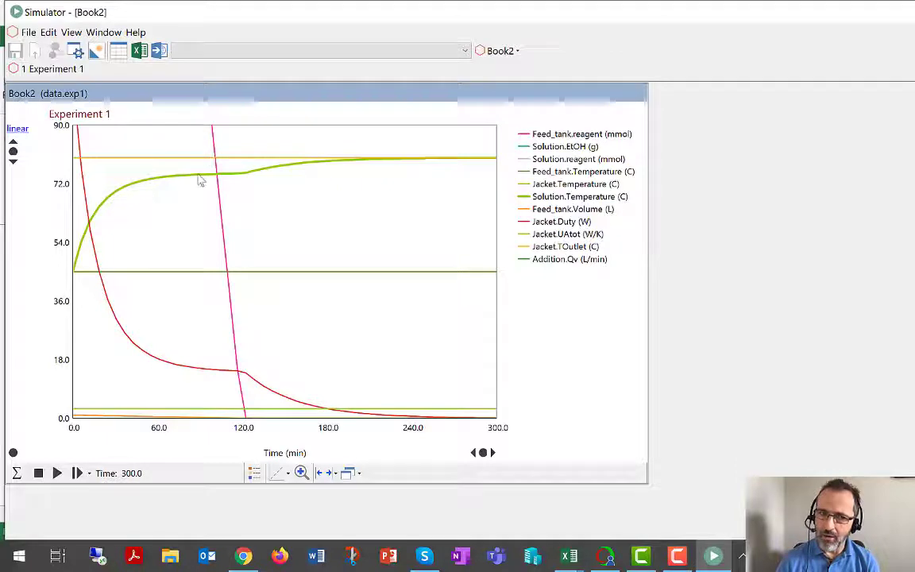
pyautogui.moveTo(200, 232)
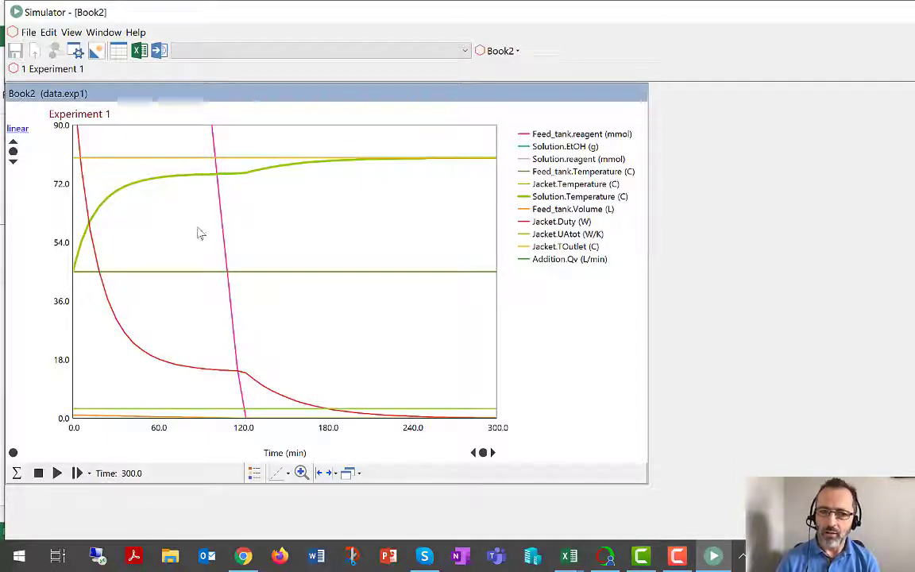
pyautogui.moveTo(213, 224)
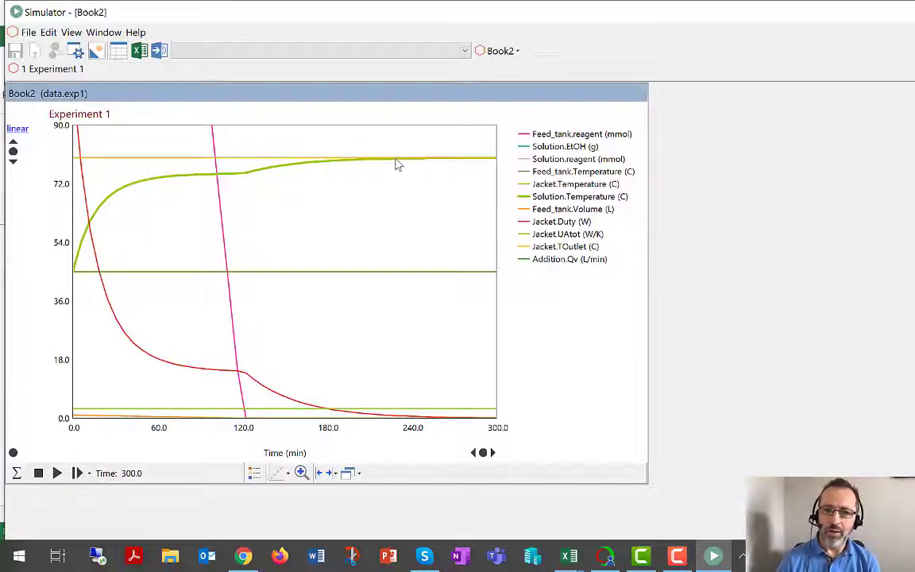
pyautogui.moveTo(404, 167)
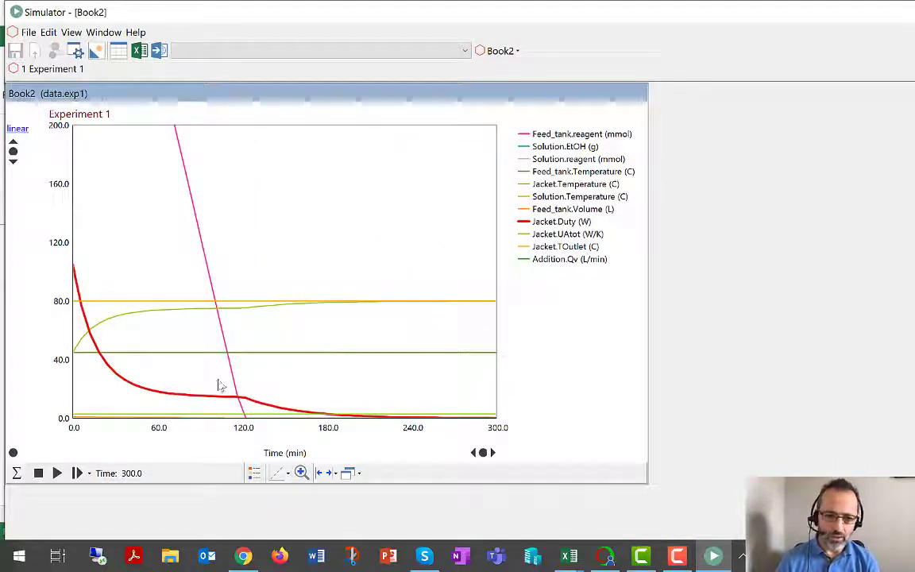
pyautogui.moveTo(251, 401)
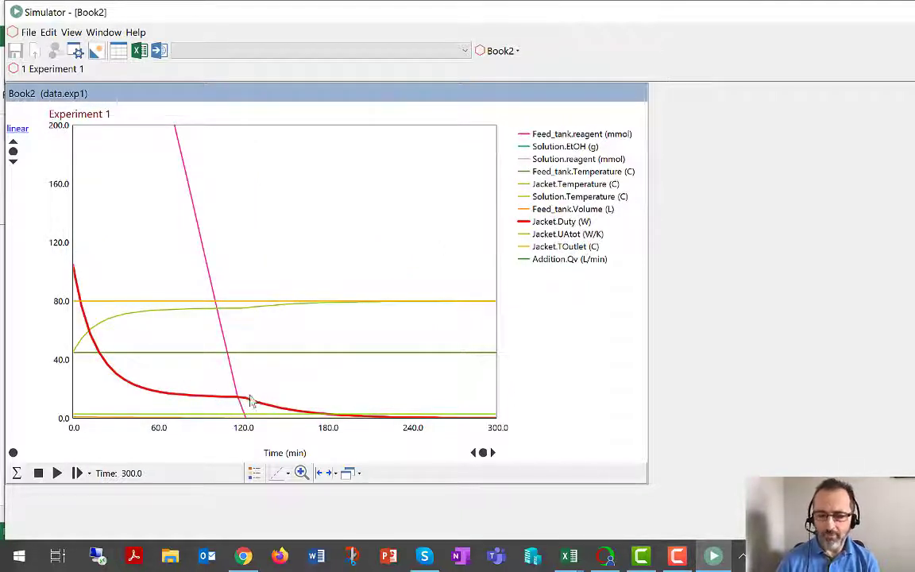
pyautogui.moveTo(309, 431)
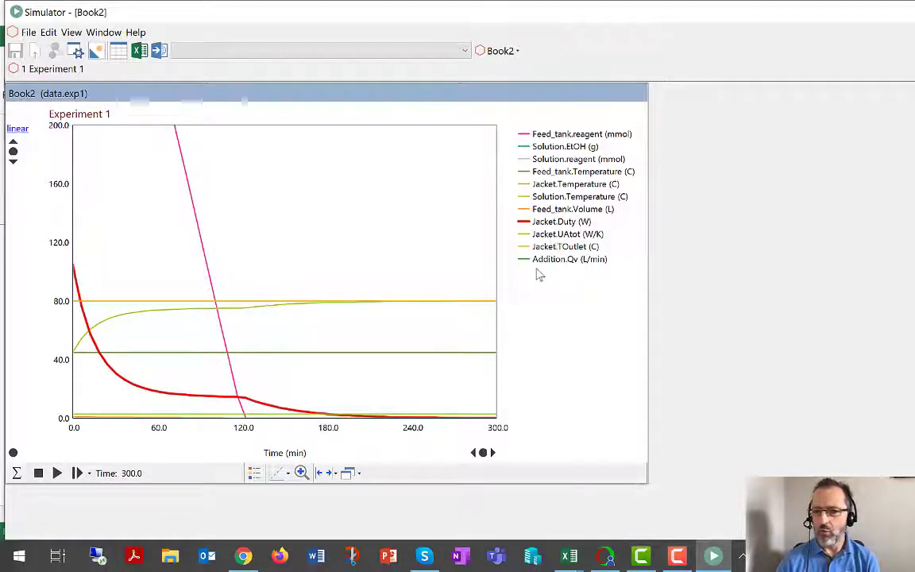
pyautogui.moveTo(556, 294)
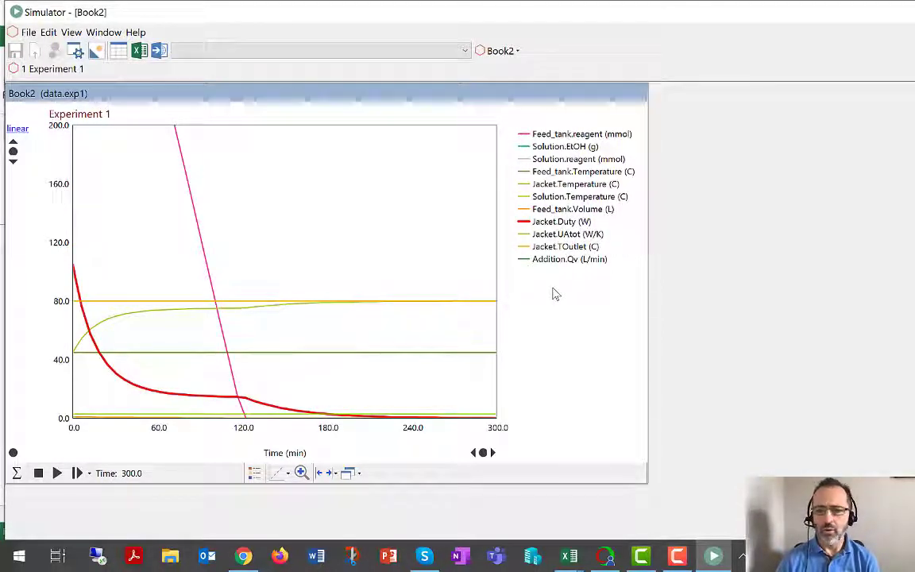